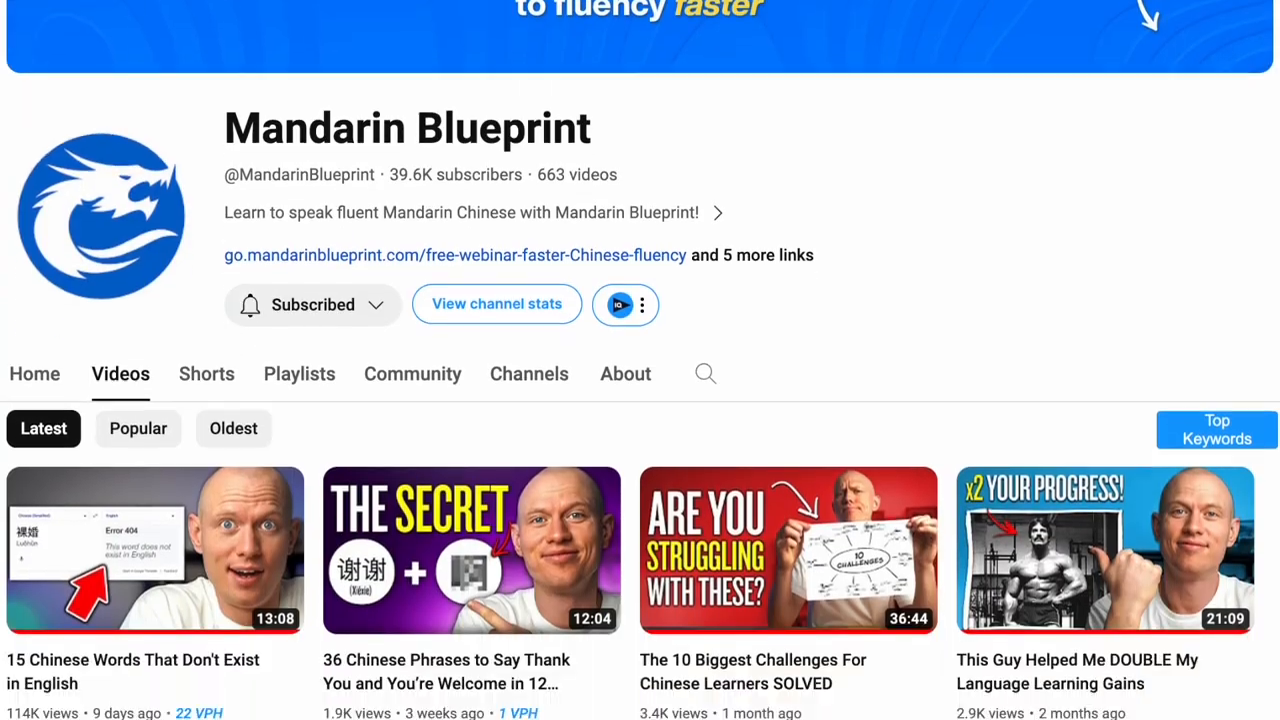
- Scroll through the course library to review the available phase courses
scroll(down, 3)
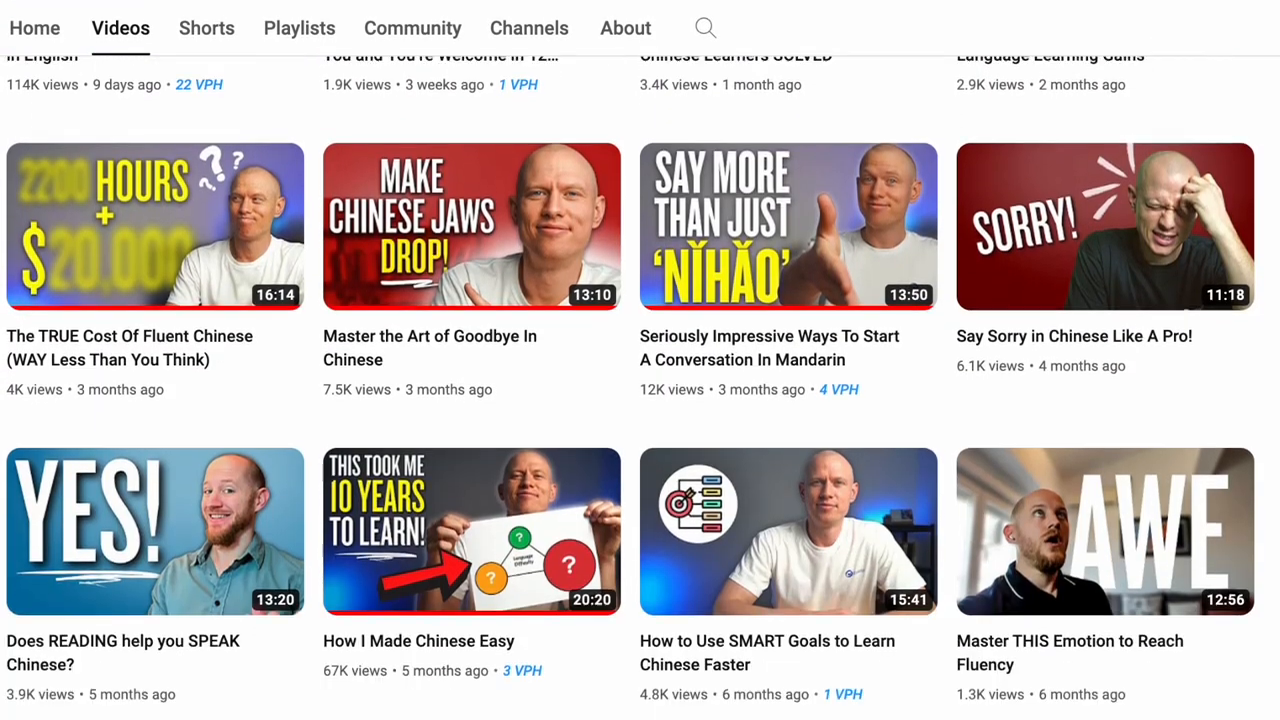
scroll(down, 3)
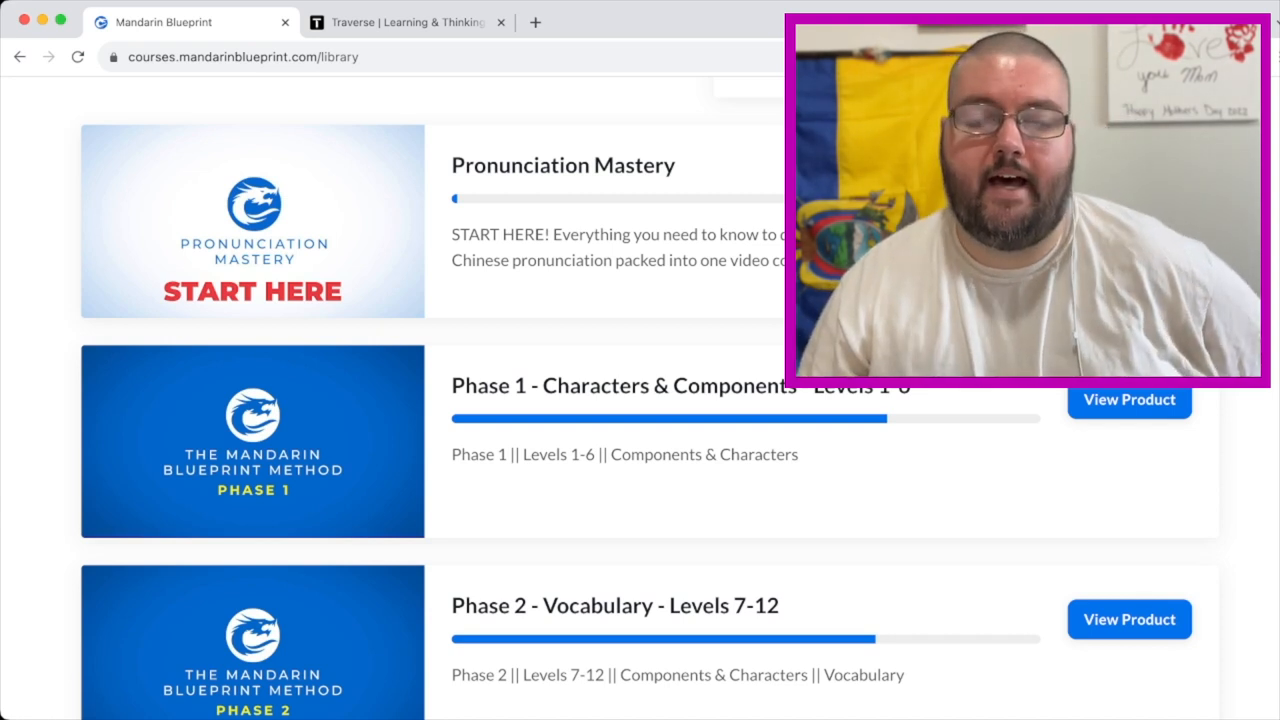
scroll(down, 3)
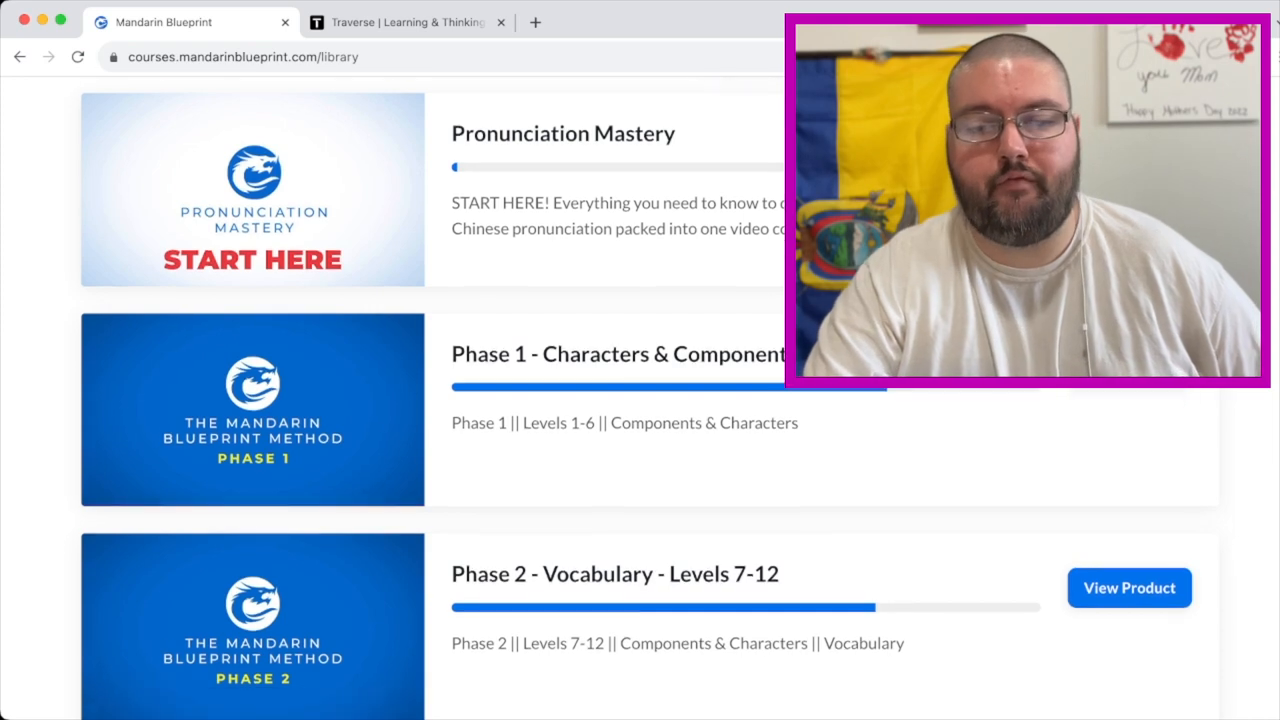
scroll(down, 3)
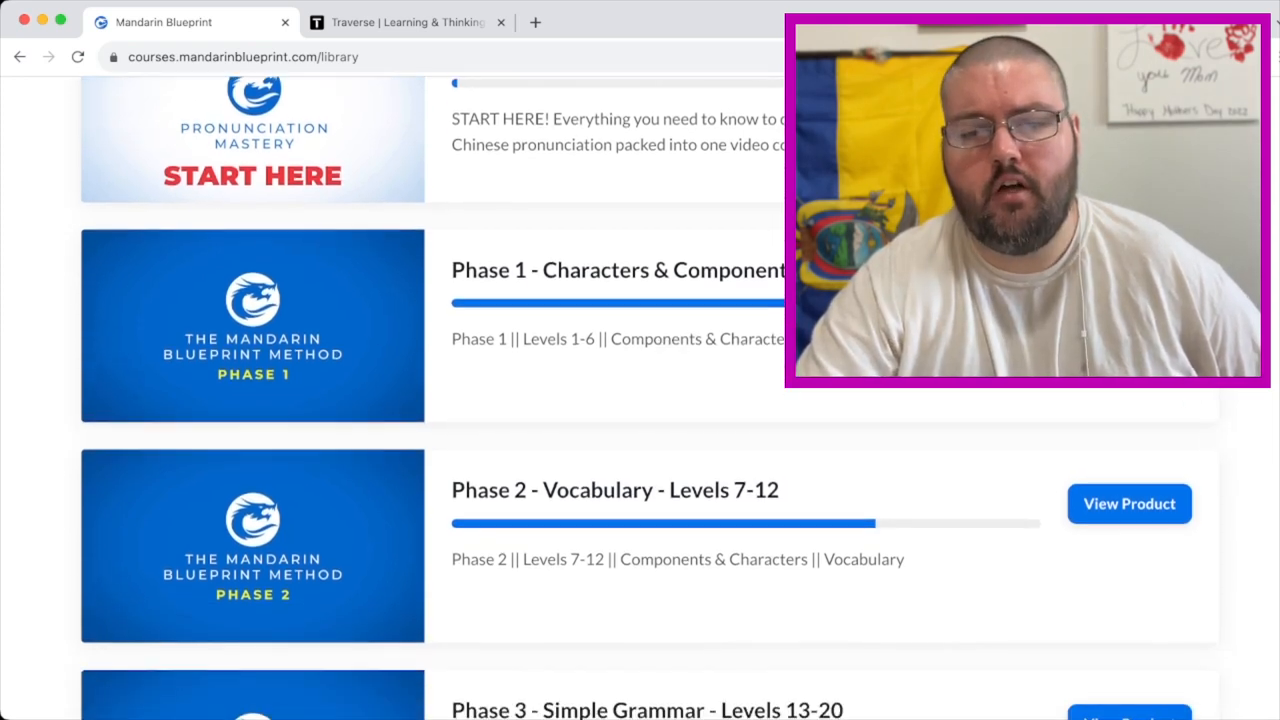
scroll(down, 3)
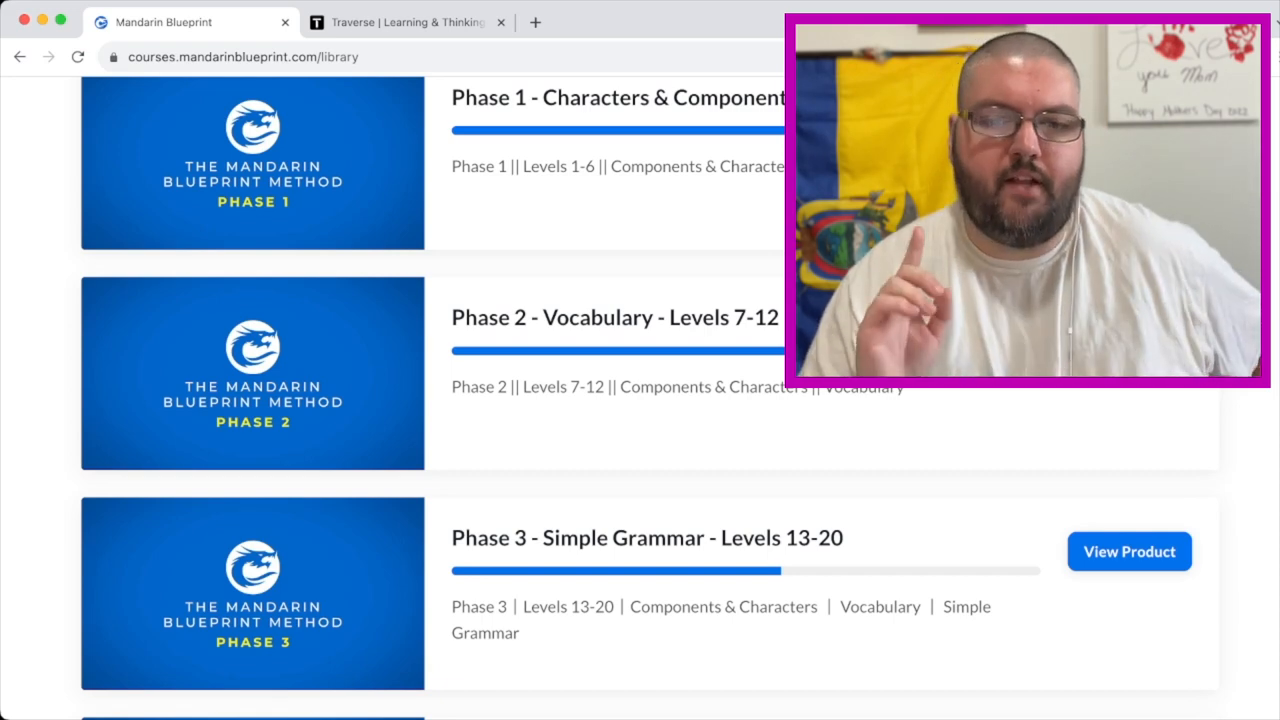
scroll(down, 3)
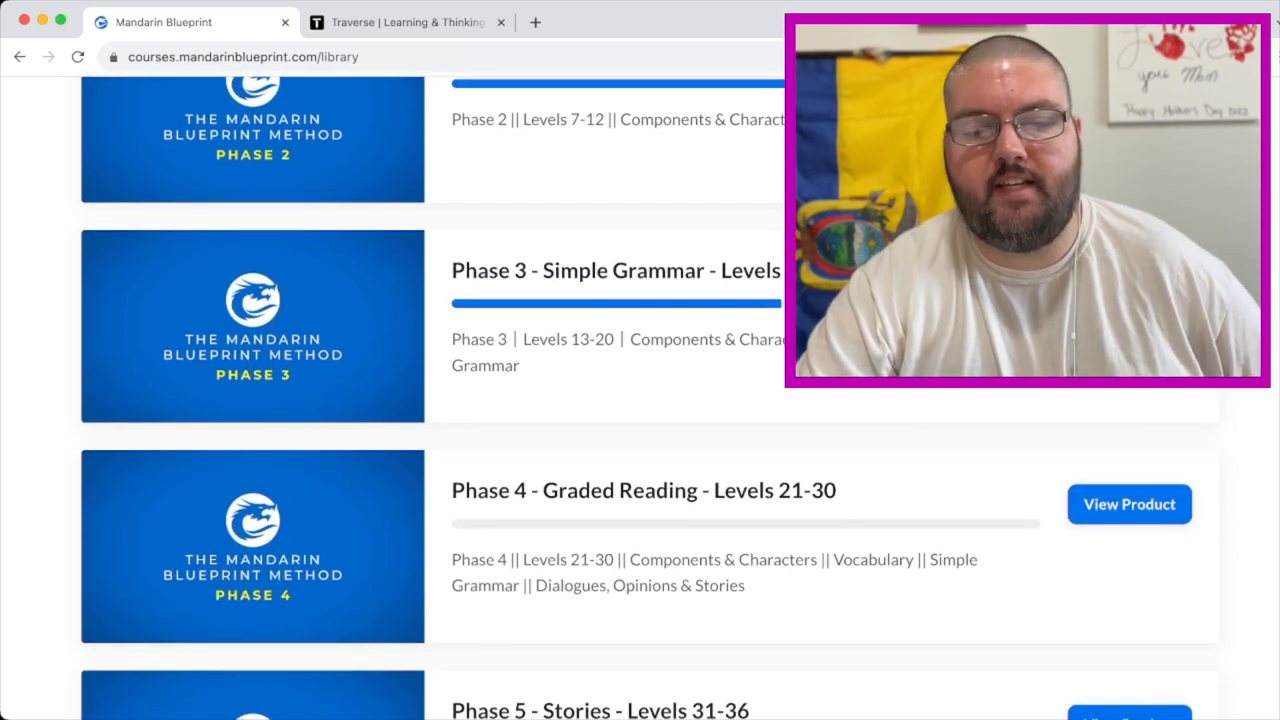
scroll(down, 3)
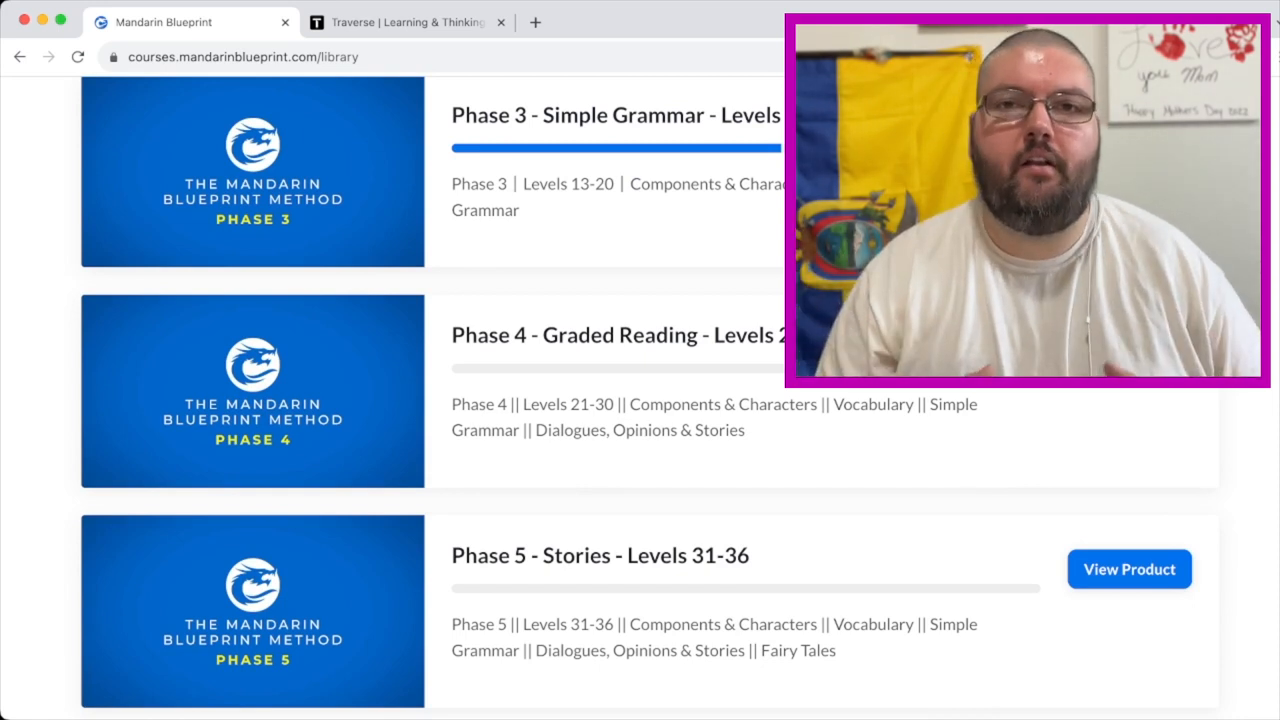
scroll(down, 3)
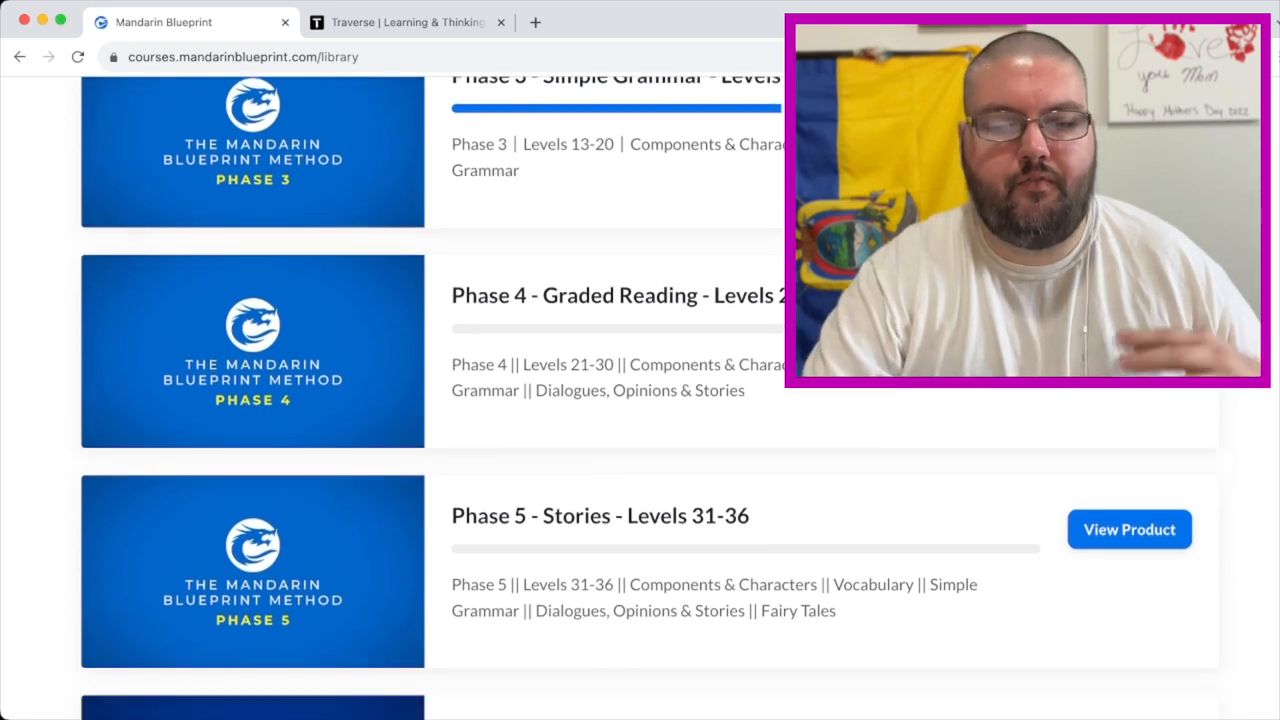
scroll(down, 3)
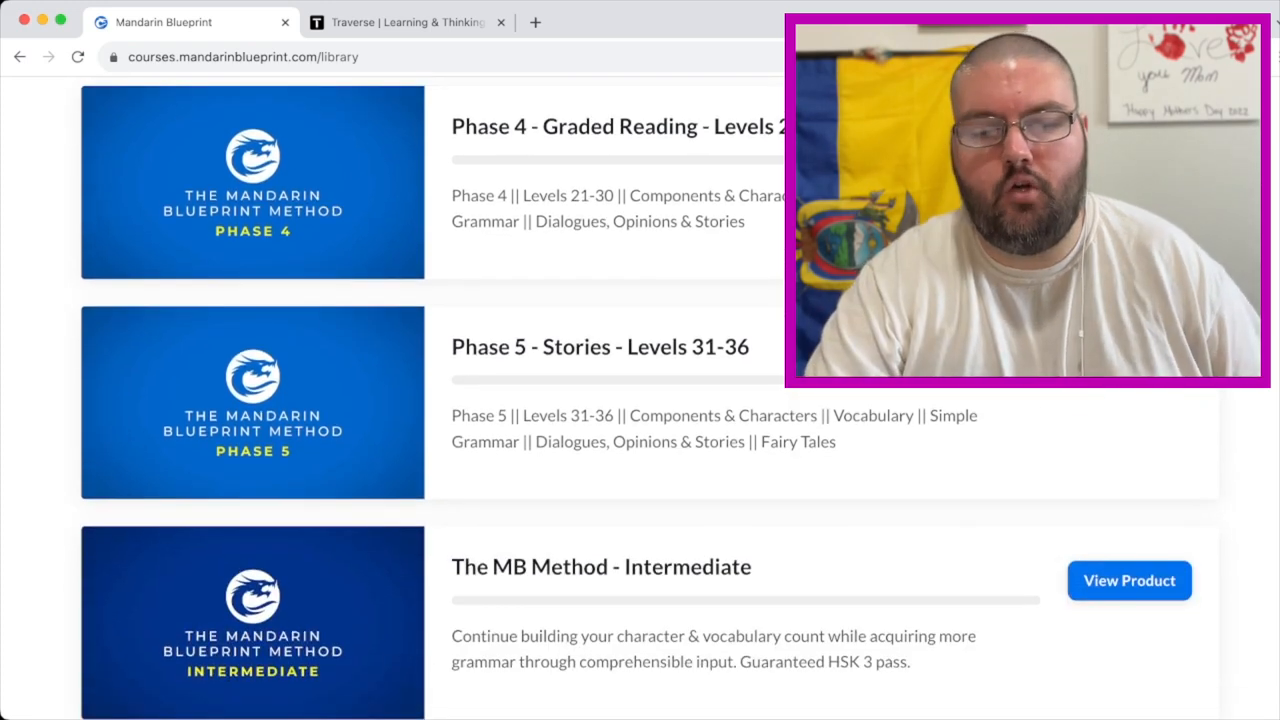
scroll(down, 3)
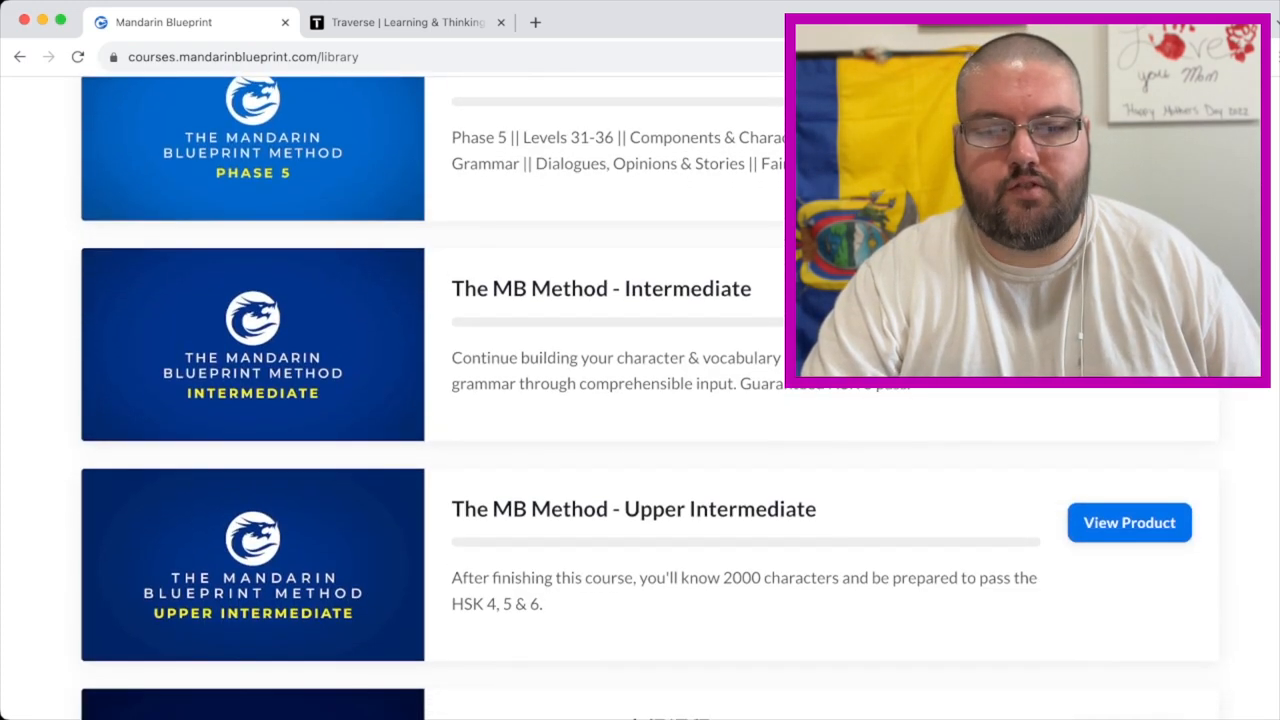
scroll(down, 3)
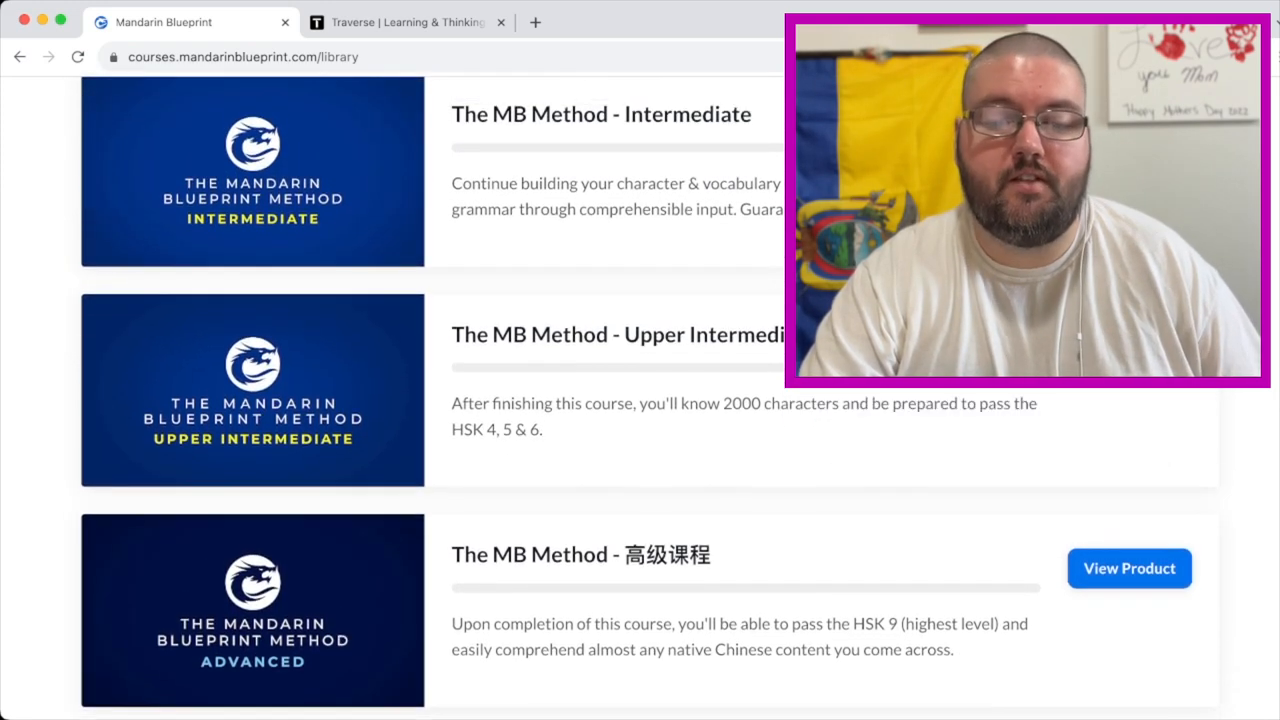
scroll(down, 3)
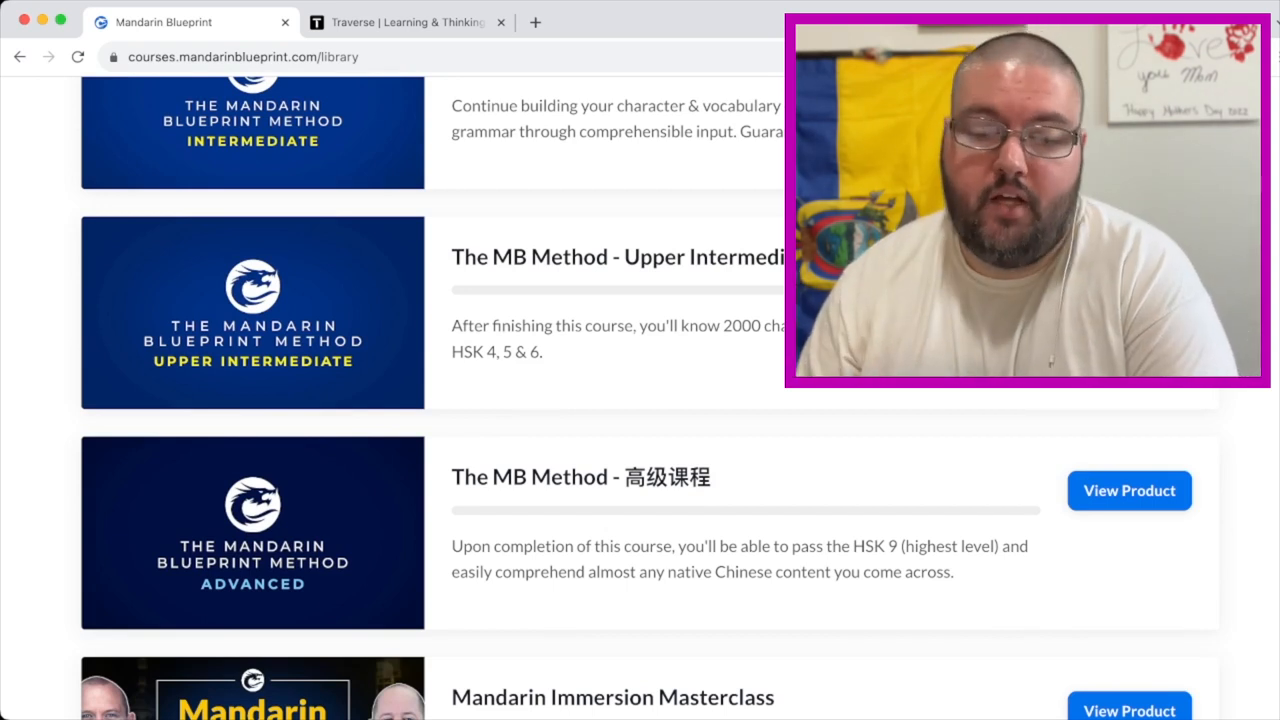
scroll(down, 3)
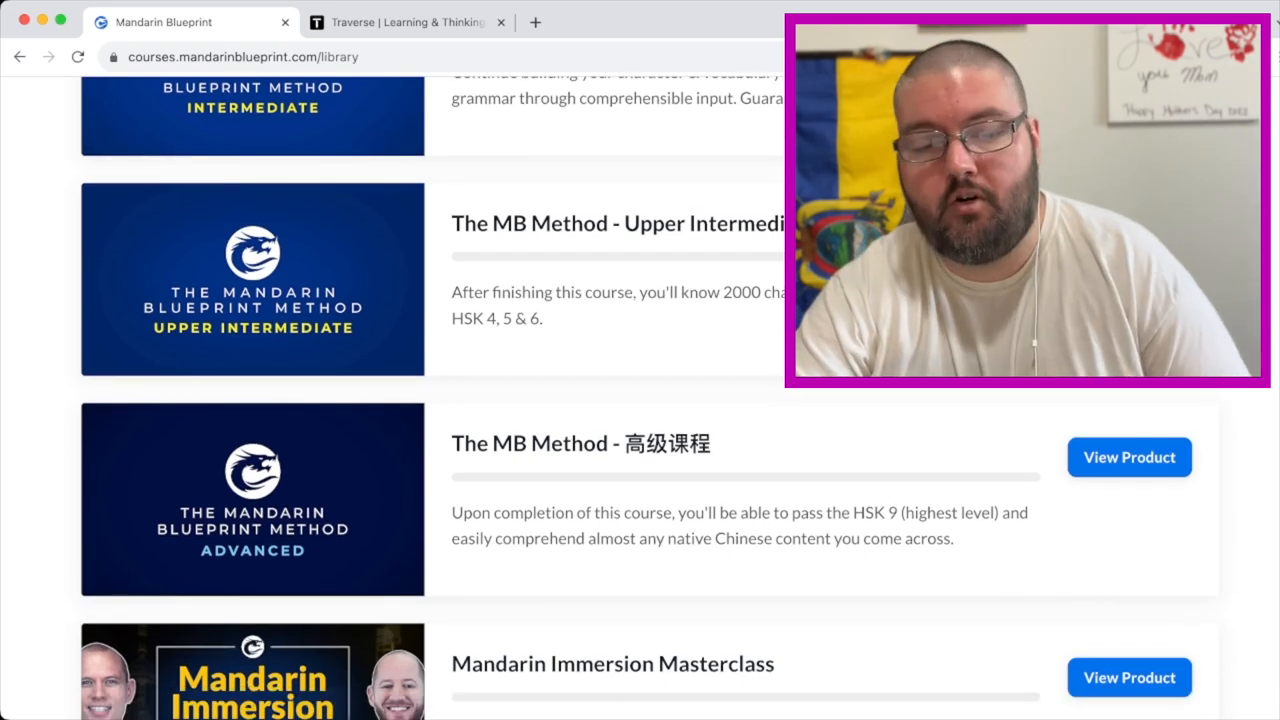
scroll(down, 3)
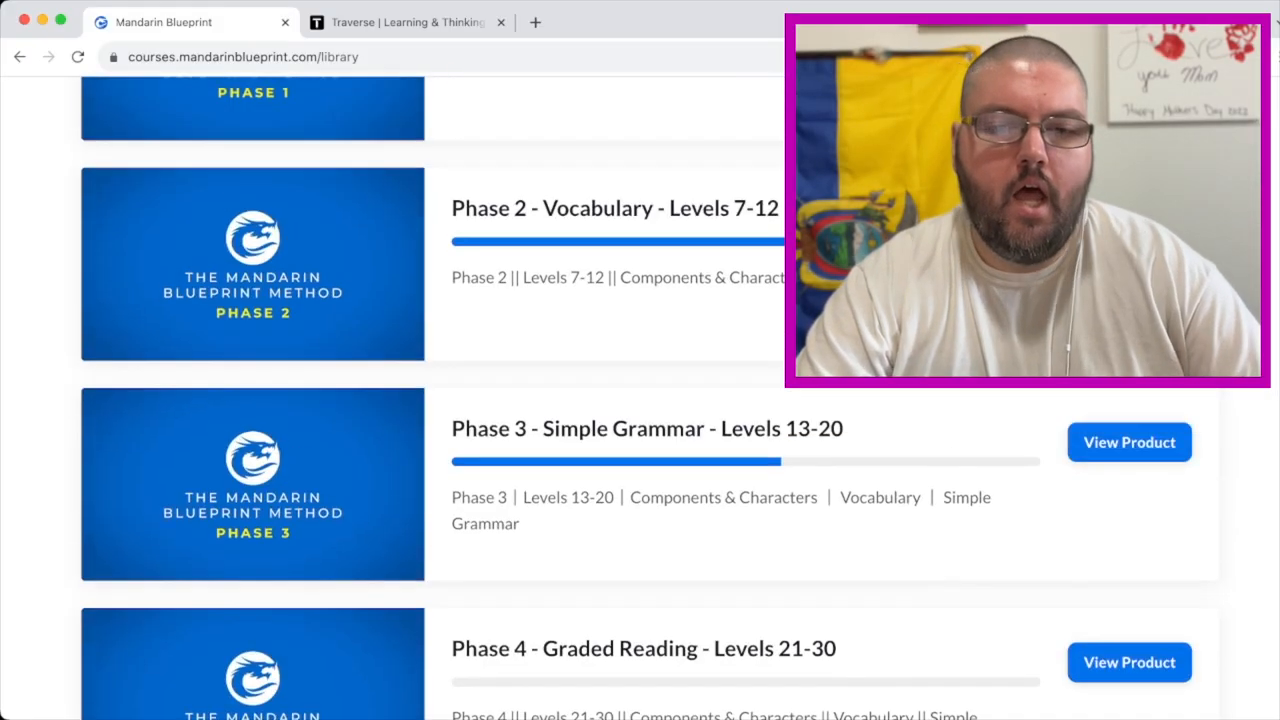
scroll(up, 3)
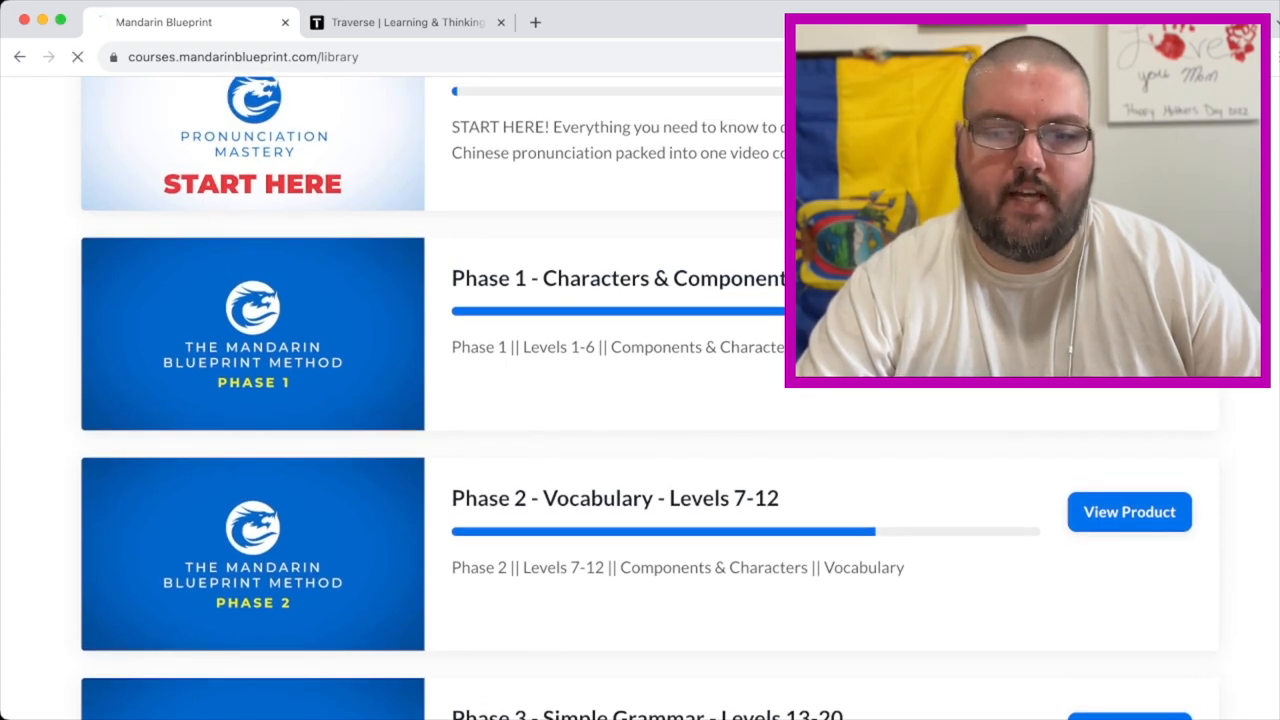
- Open the Phase 1 Characters & Components course and browse its Level 1 lesson list
click(252, 332)
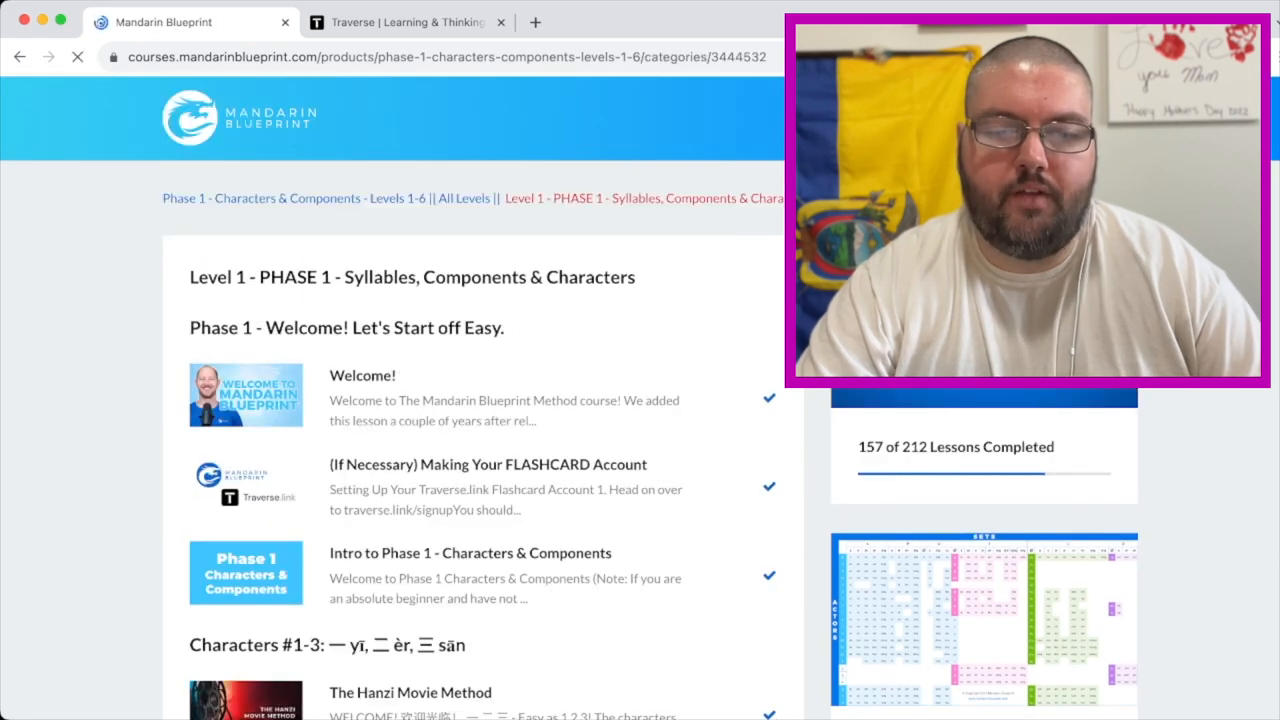
scroll(down, 3)
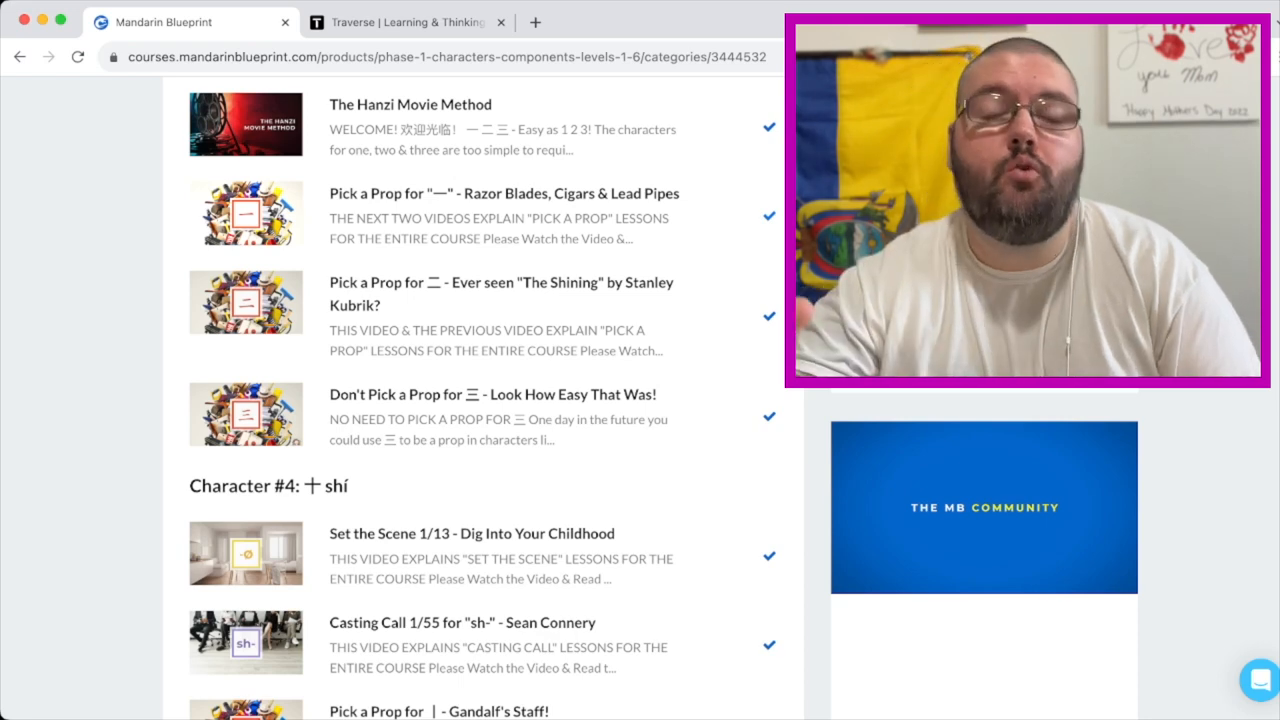
scroll(down, 3)
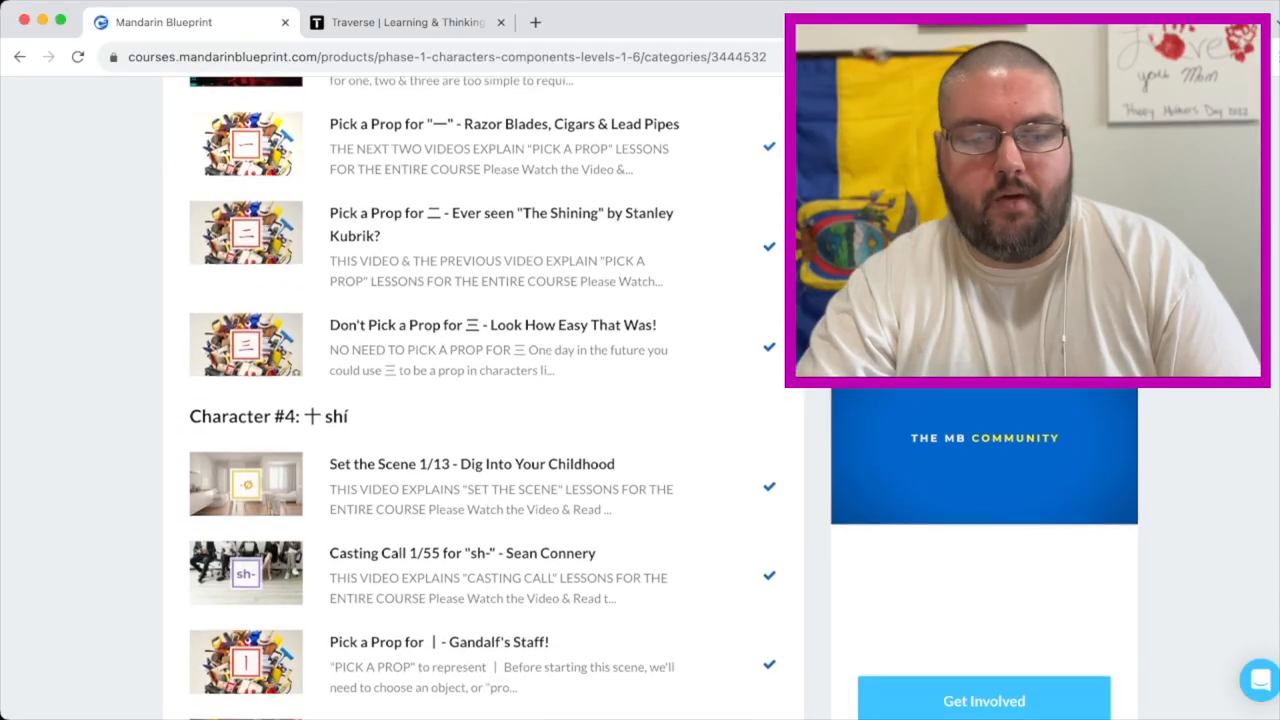
scroll(down, 3)
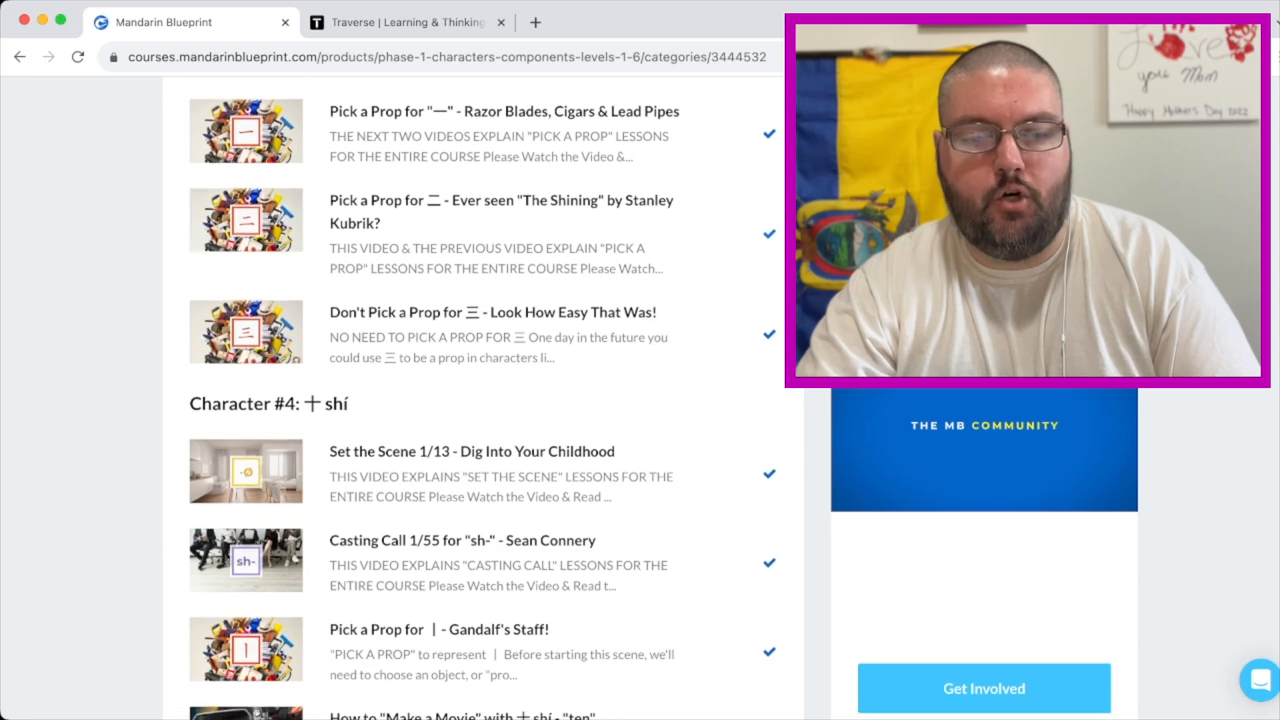
scroll(down, 3)
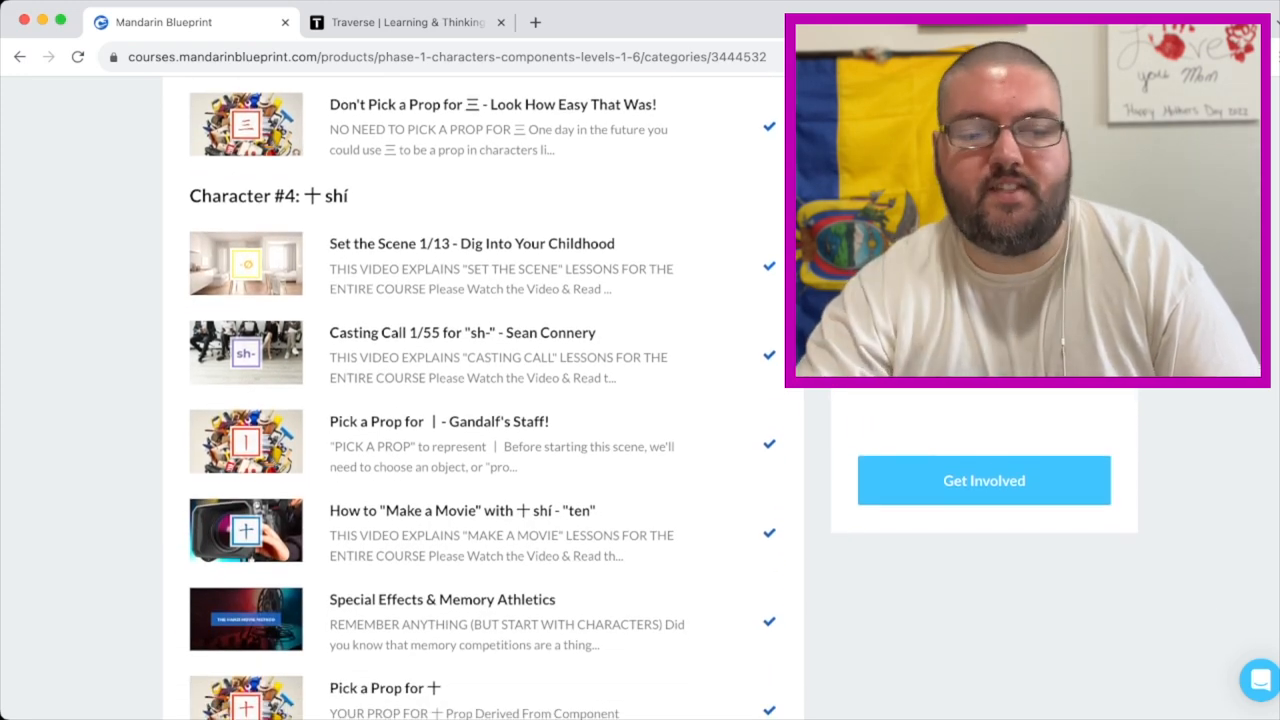
scroll(down, 3)
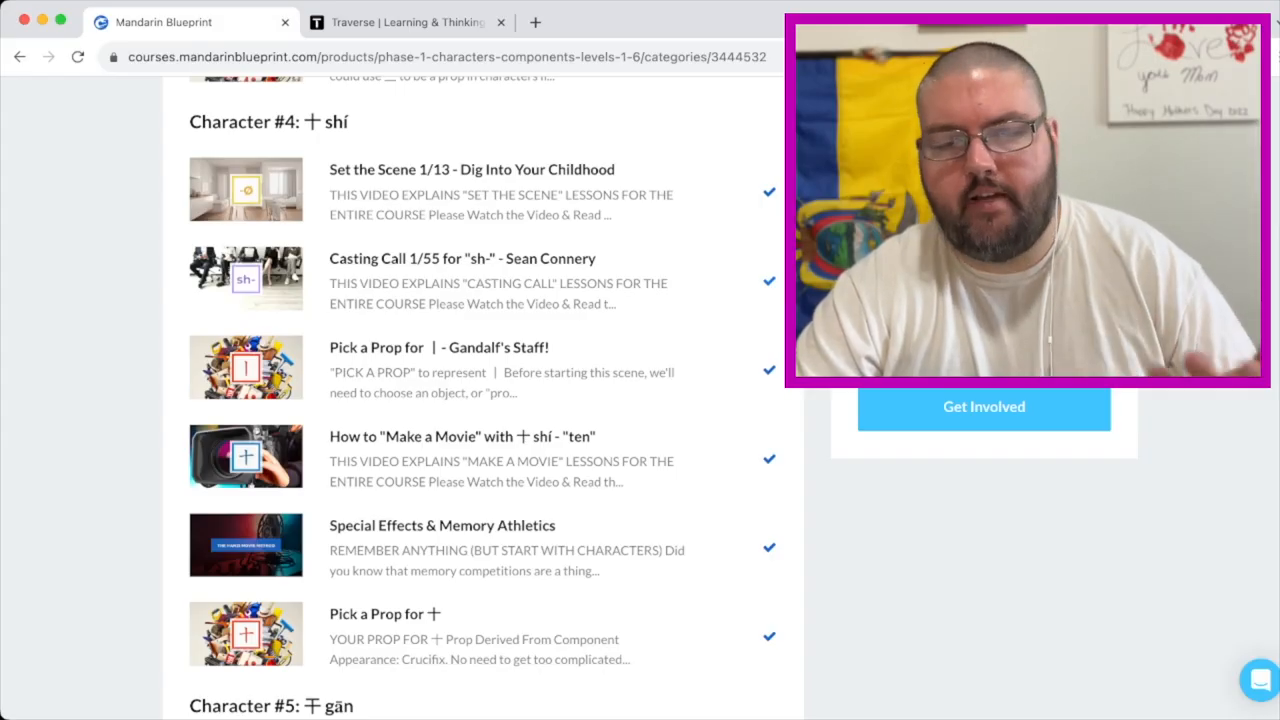
scroll(down, 3)
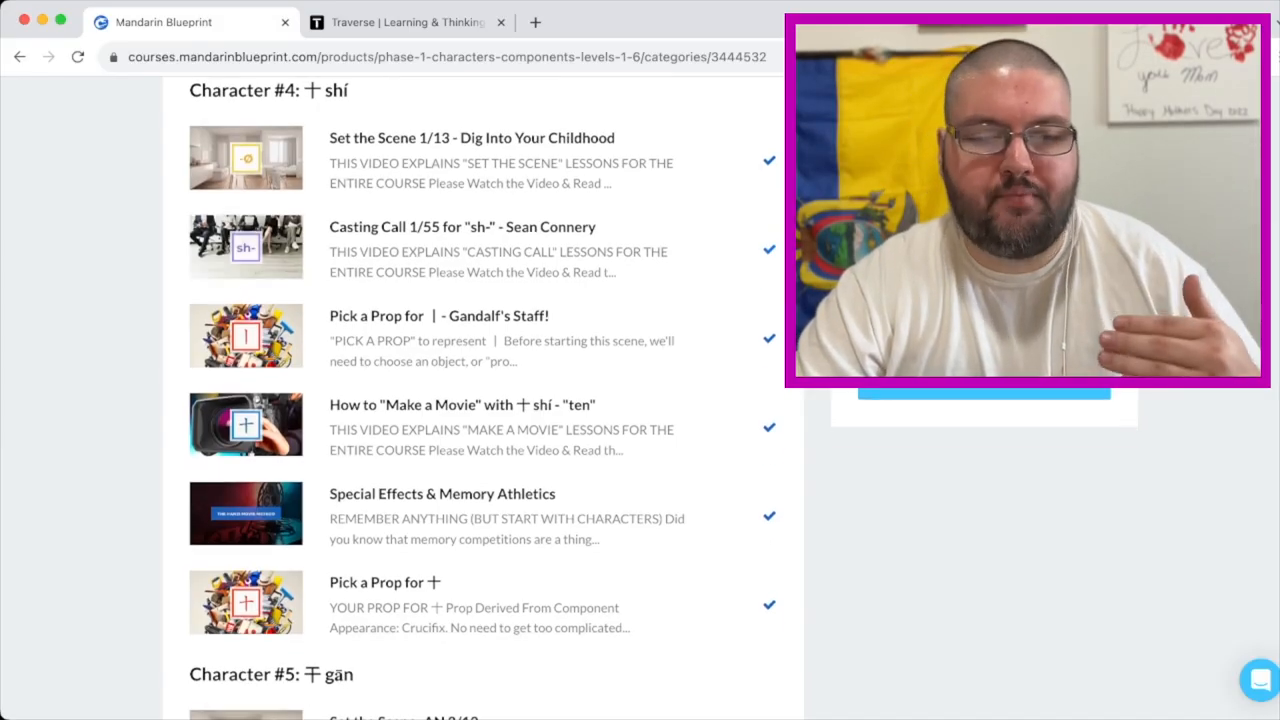
scroll(down, 3)
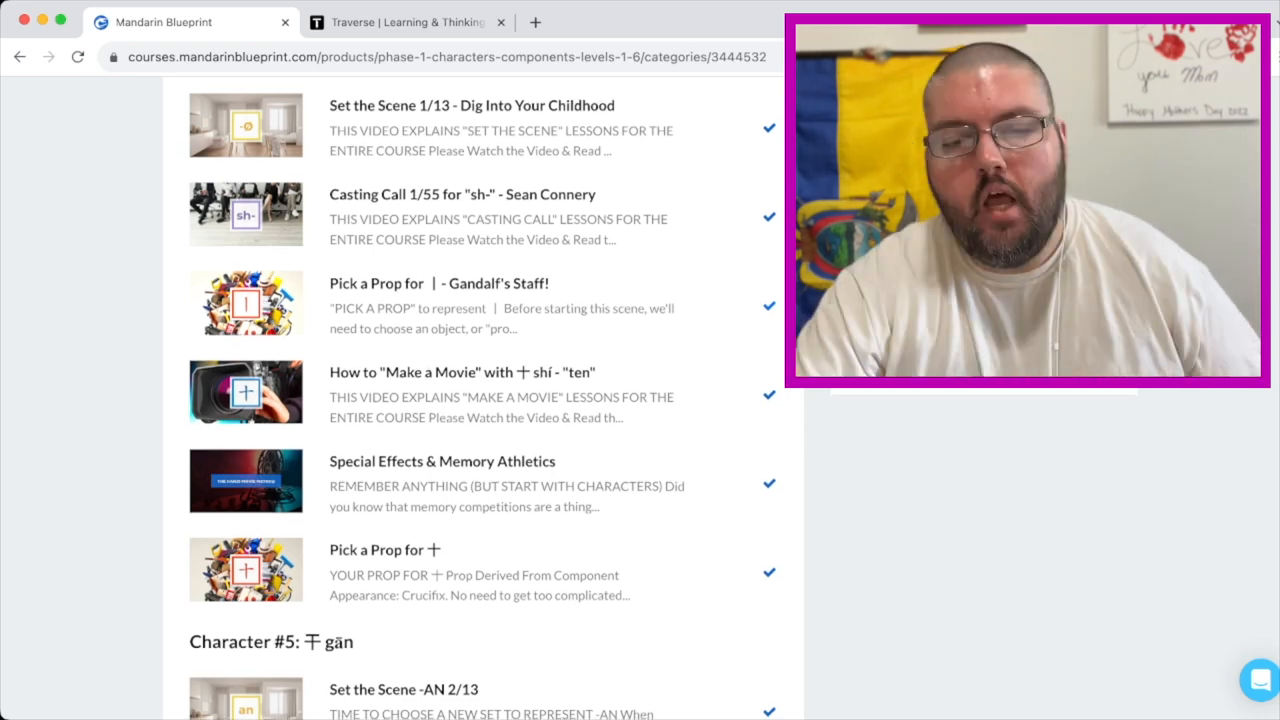
- Scroll through the Phase 1 character lessons to 干 gān and return to the Course Library
scroll(down, 3)
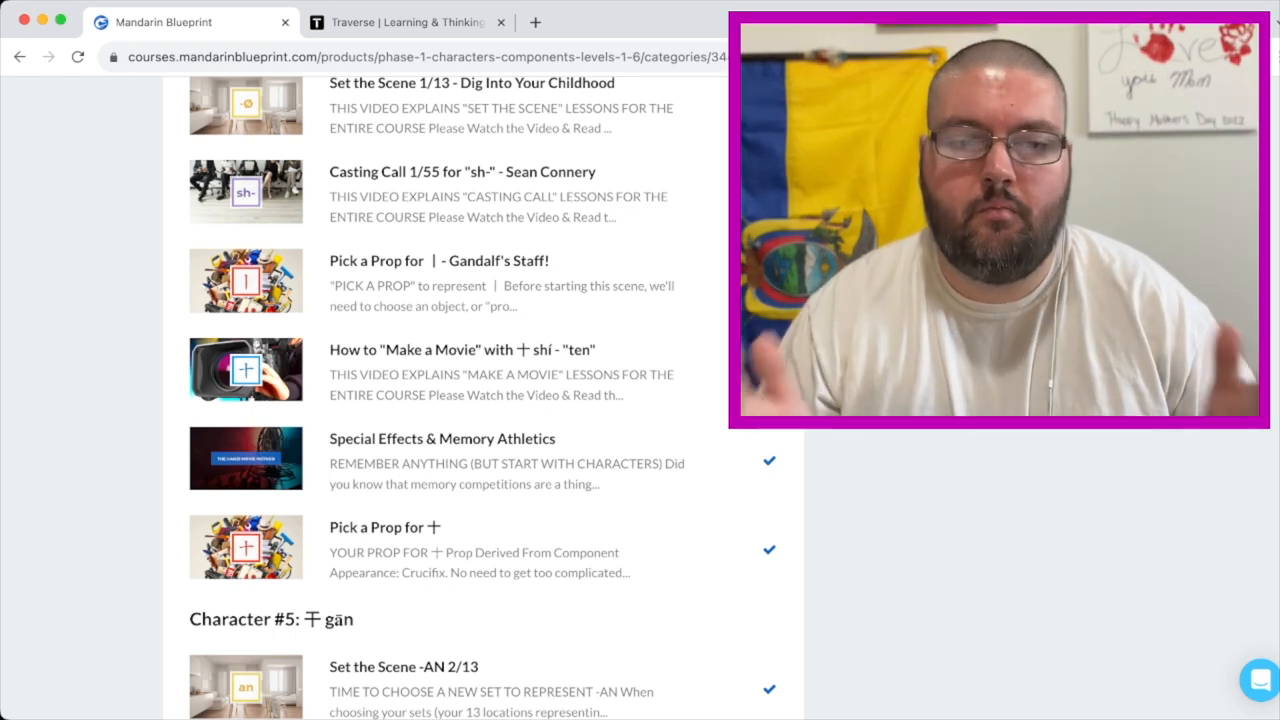
scroll(down, 3)
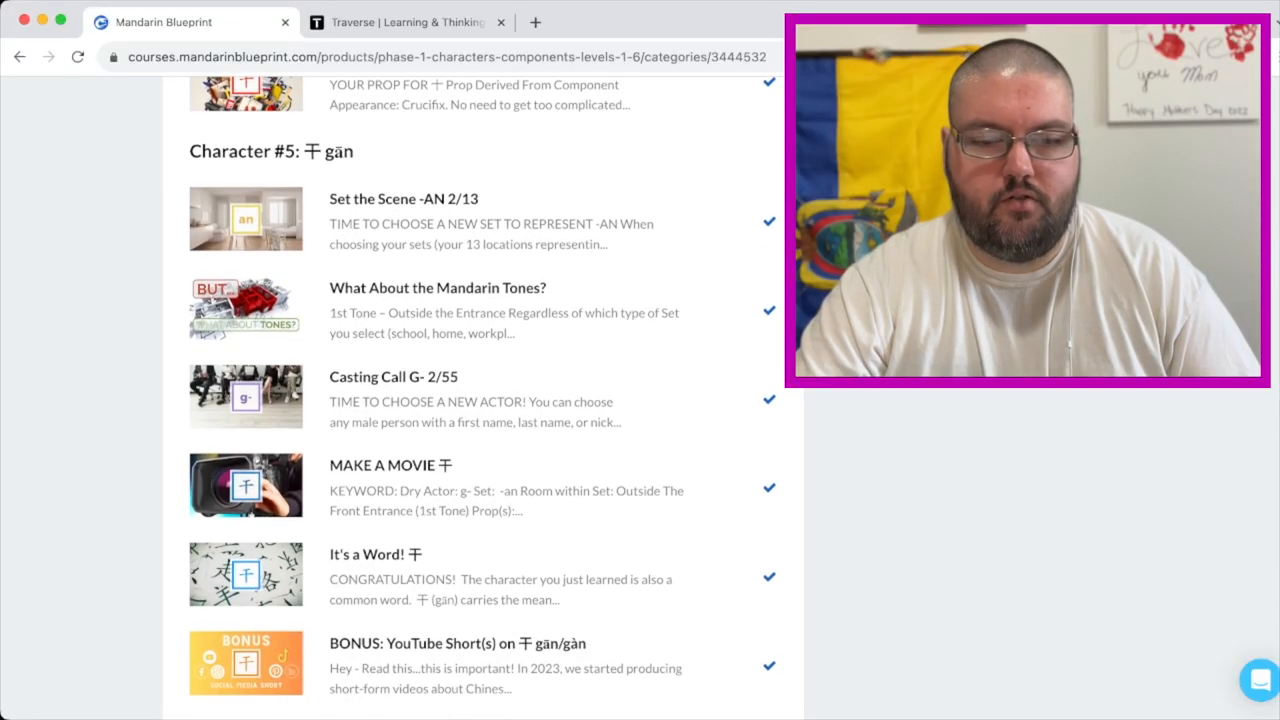
scroll(down, 3)
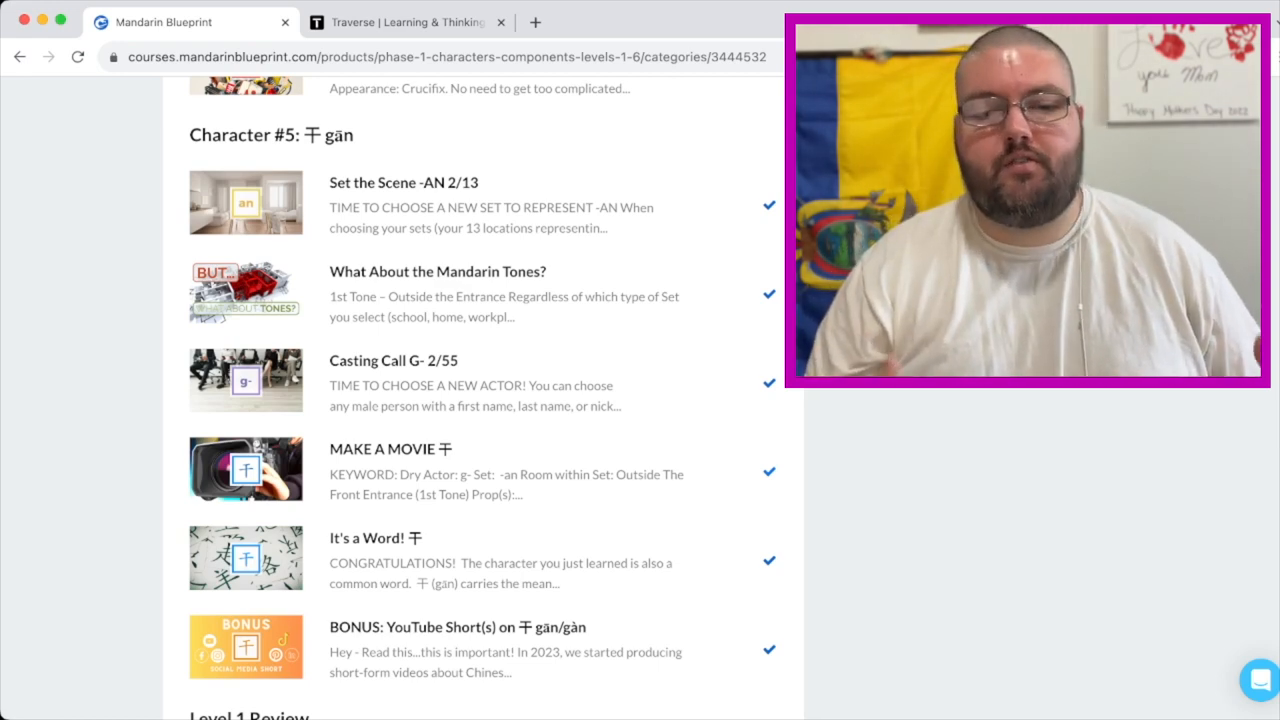
scroll(up, 3)
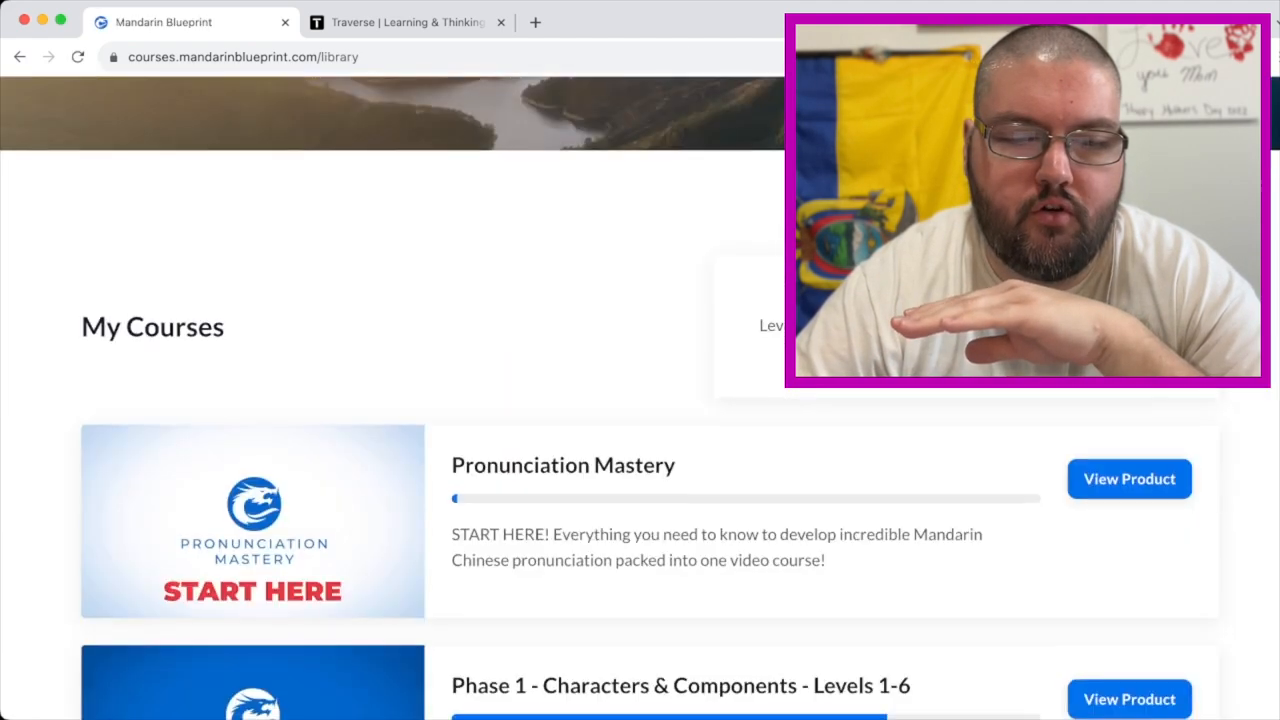
scroll(down, 3)
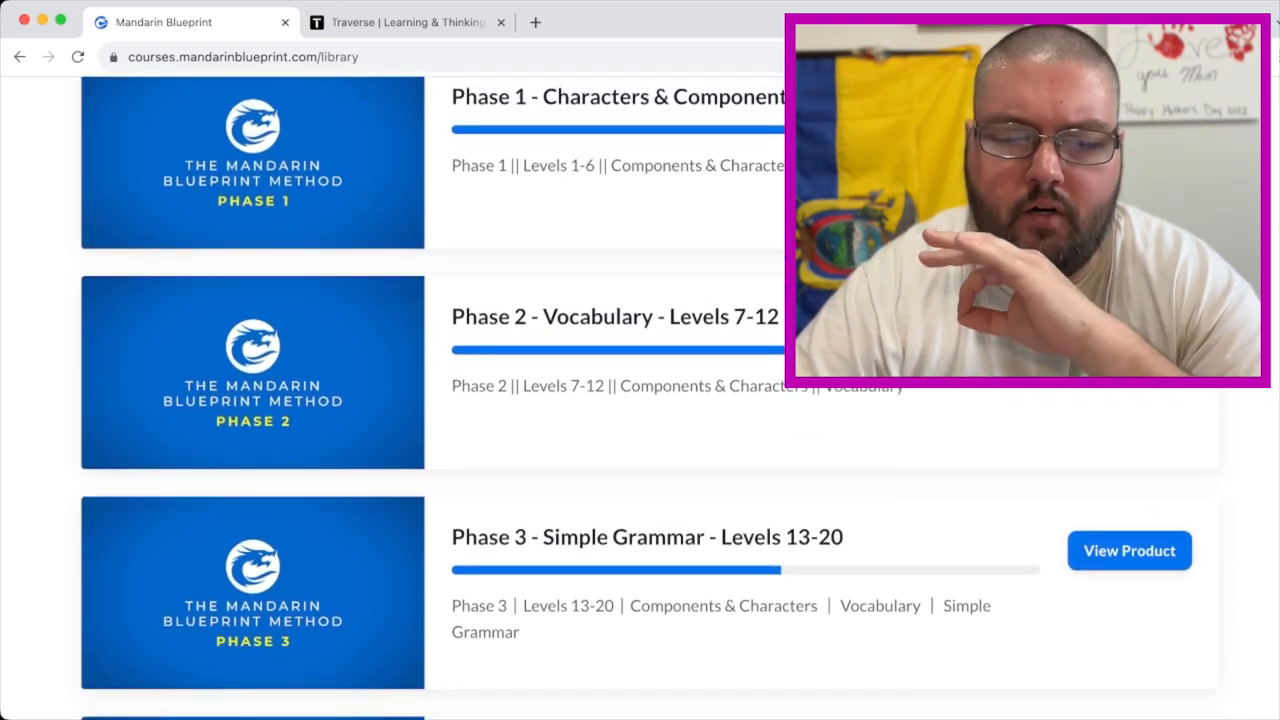
click(1128, 550)
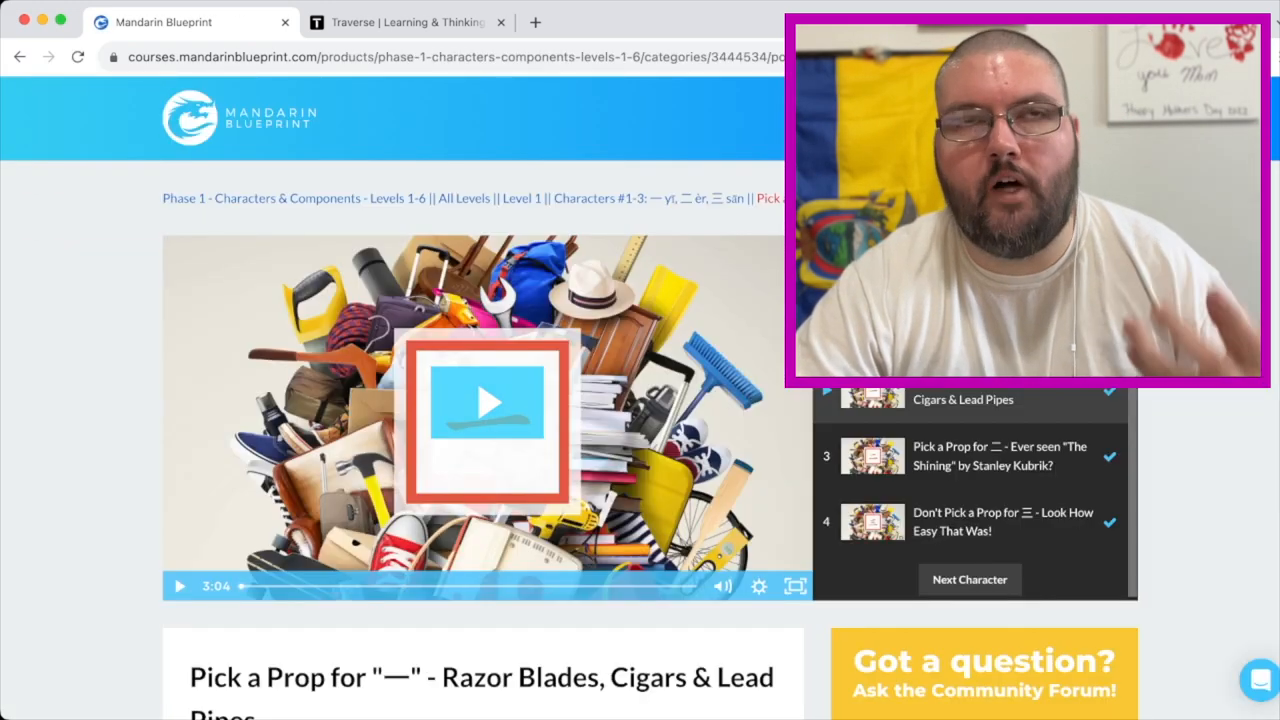
click(486, 420)
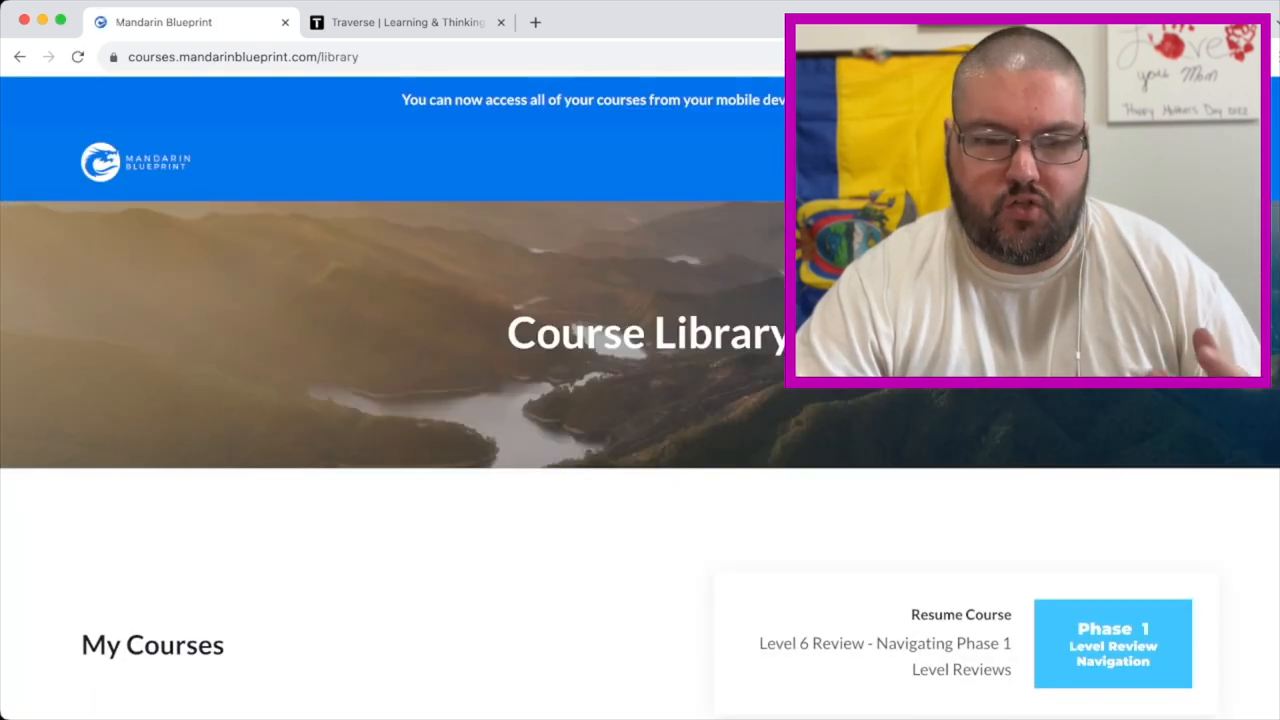
- Preview the Phase 3 Pick a Prop 间 lesson, then reach the Phase 4 Graded Reading level list
scroll(down, 3)
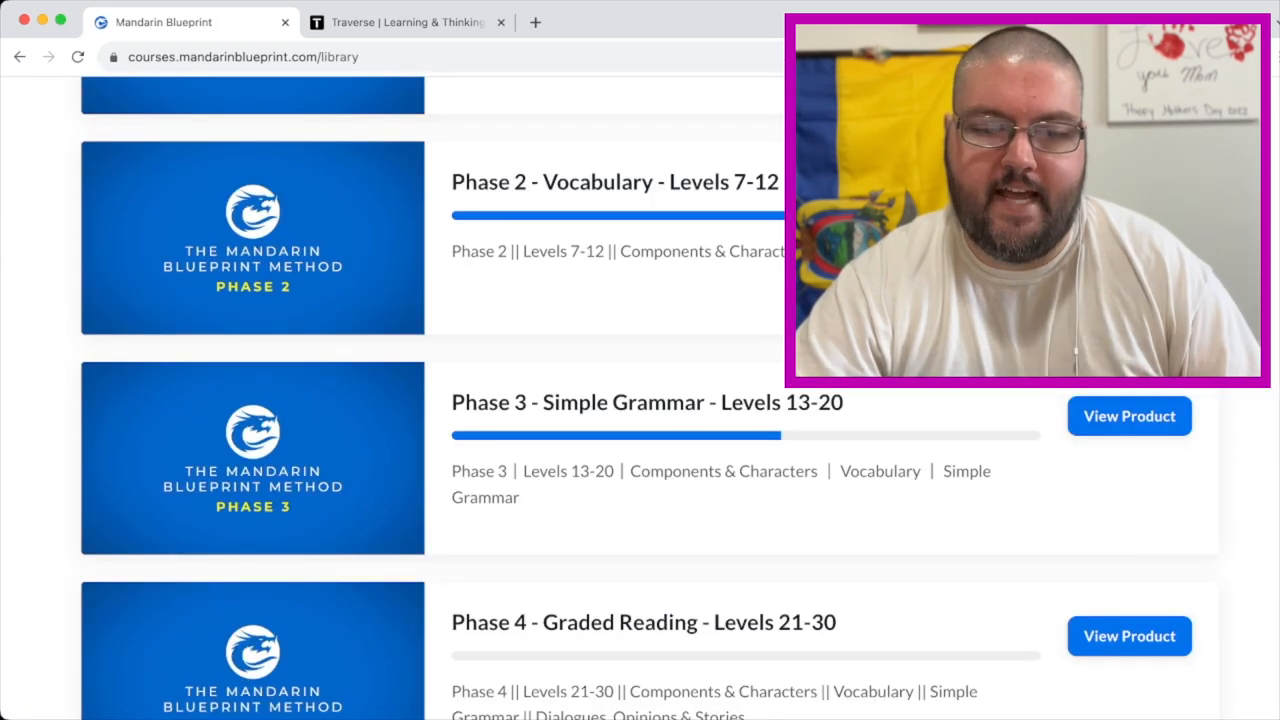
click(1128, 416)
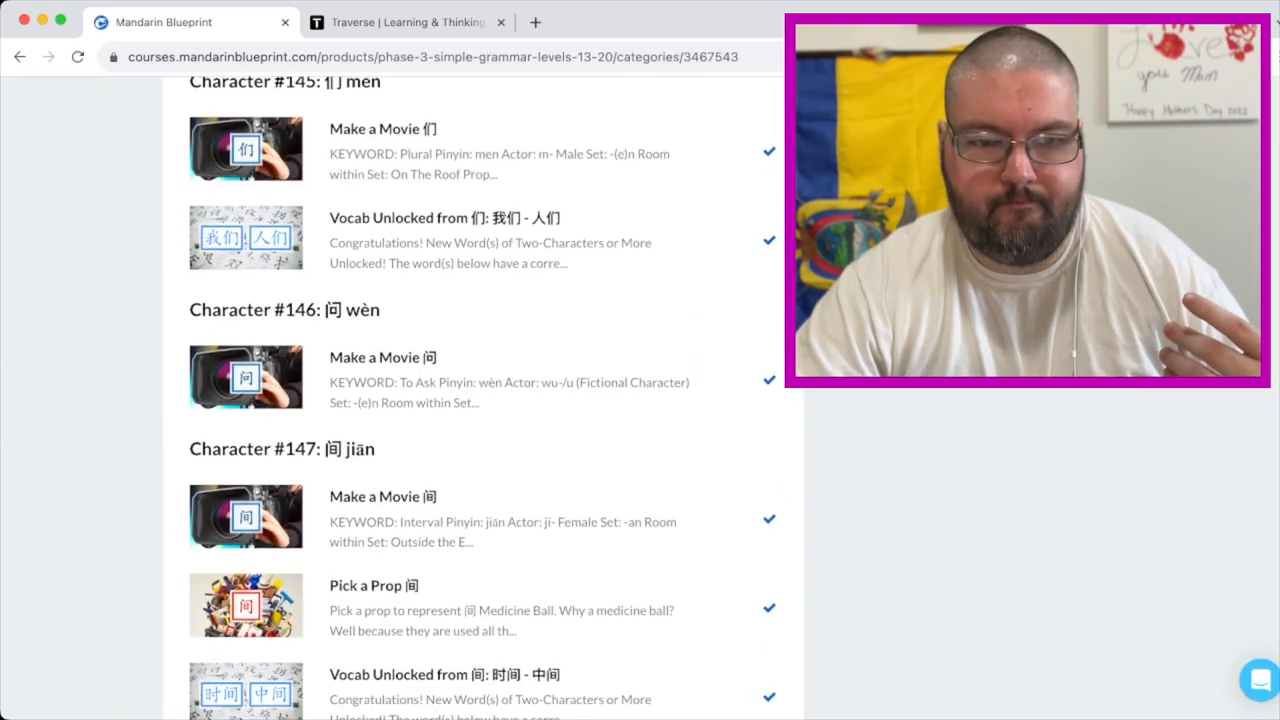
click(372, 584)
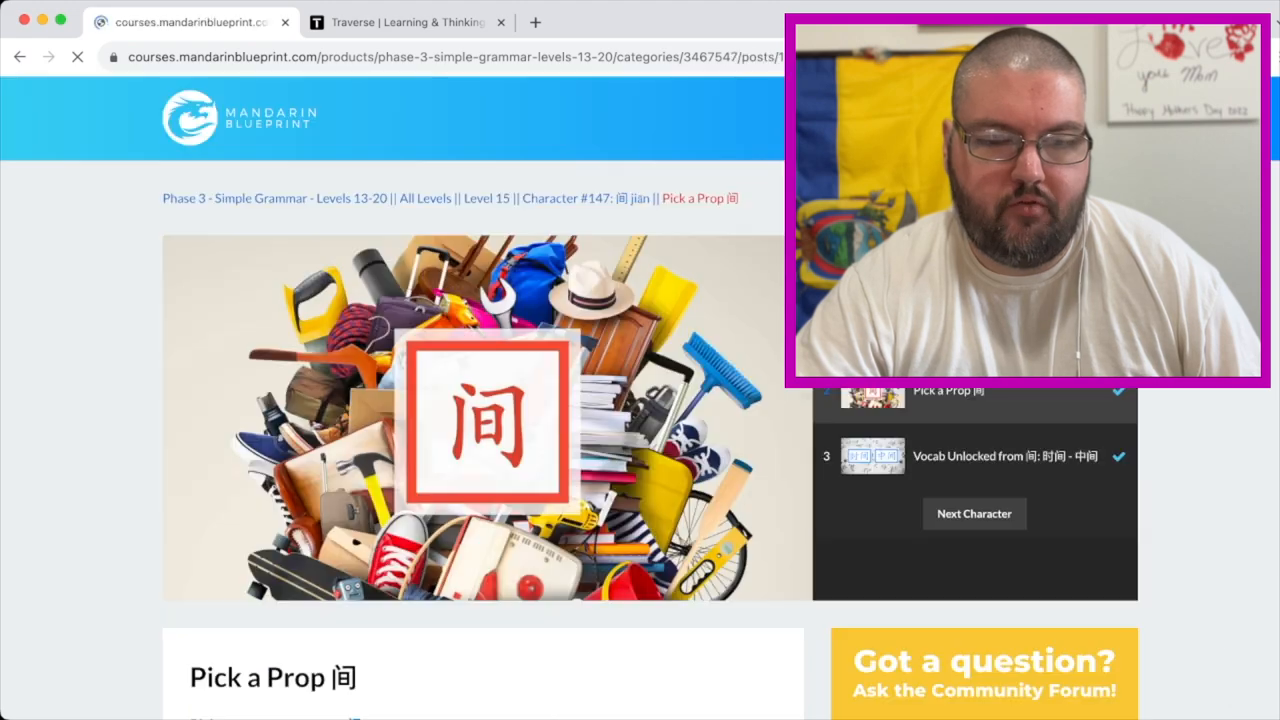
scroll(down, 3)
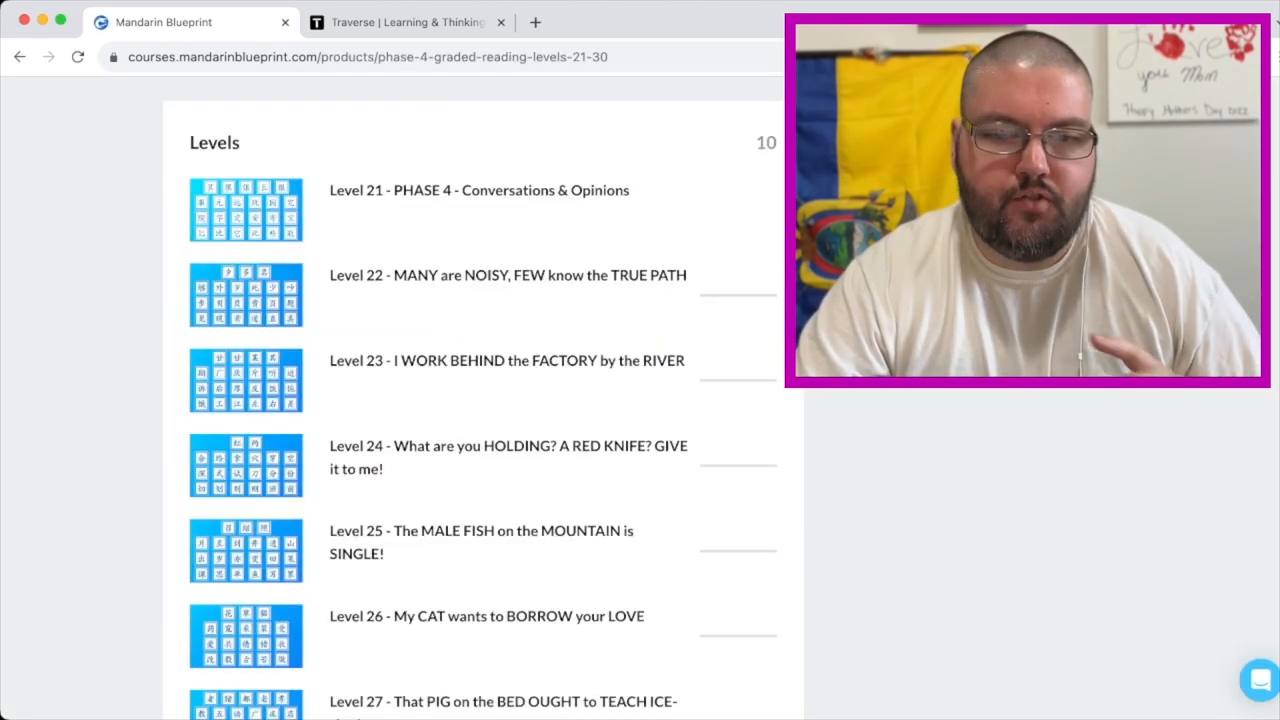
- Open Level 21 - Phase 4 Conversations & Opinions and scroll through its lessons
click(478, 190)
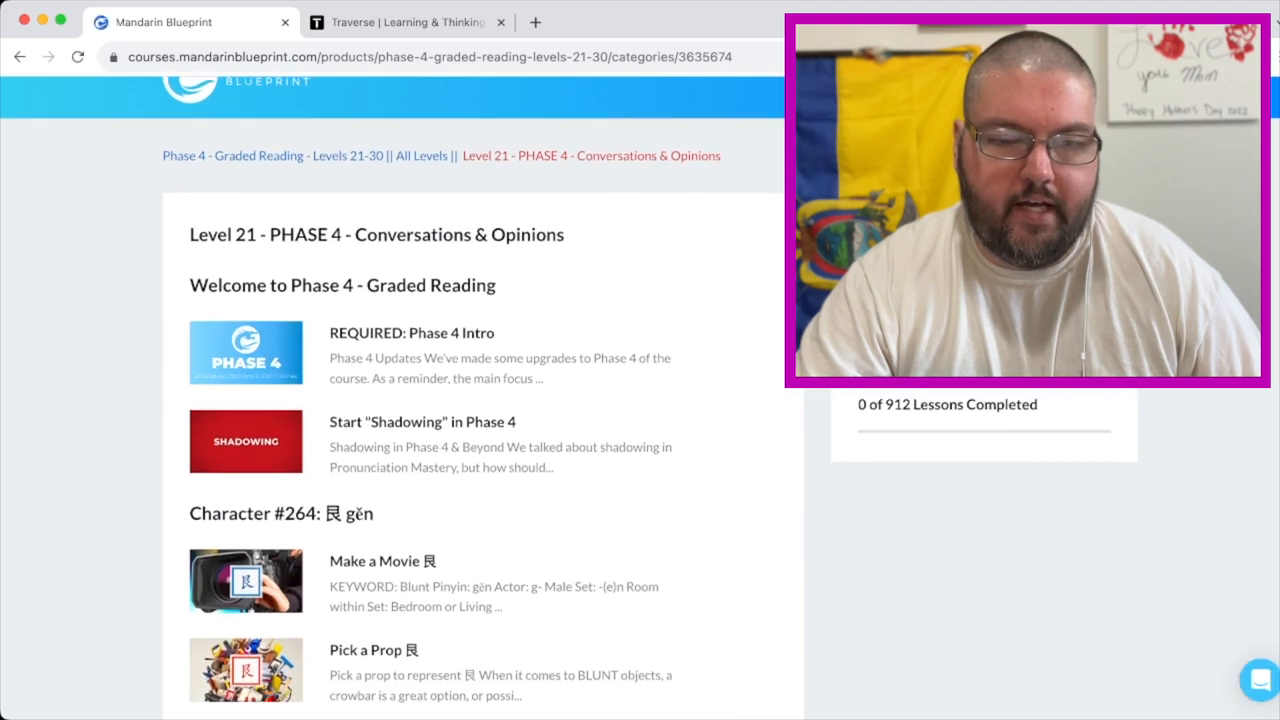
scroll(down, 3)
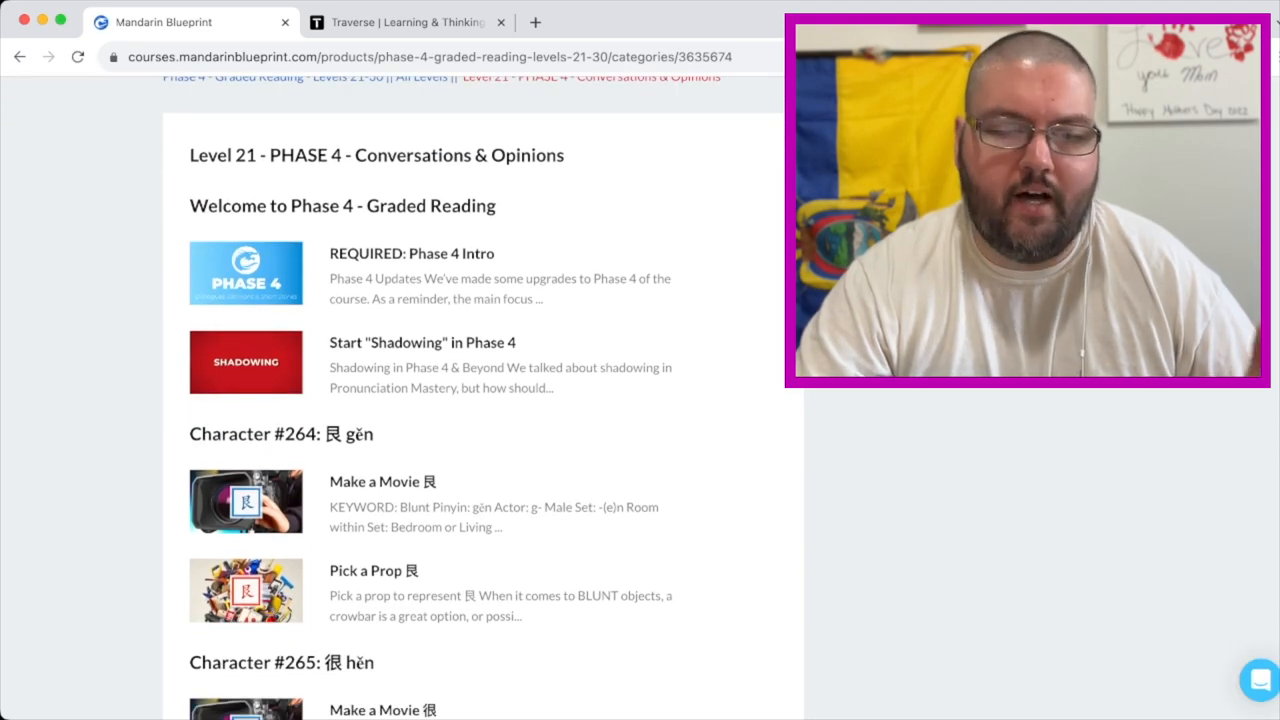
scroll(down, 3)
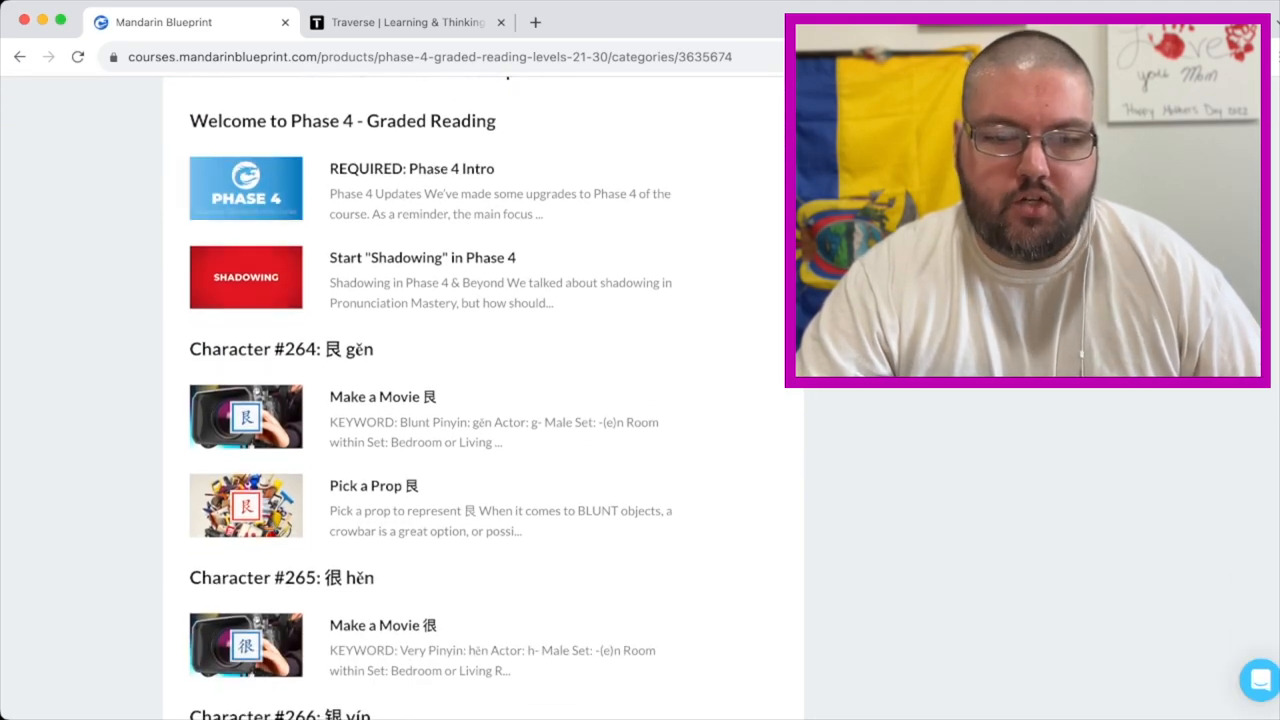
scroll(down, 3)
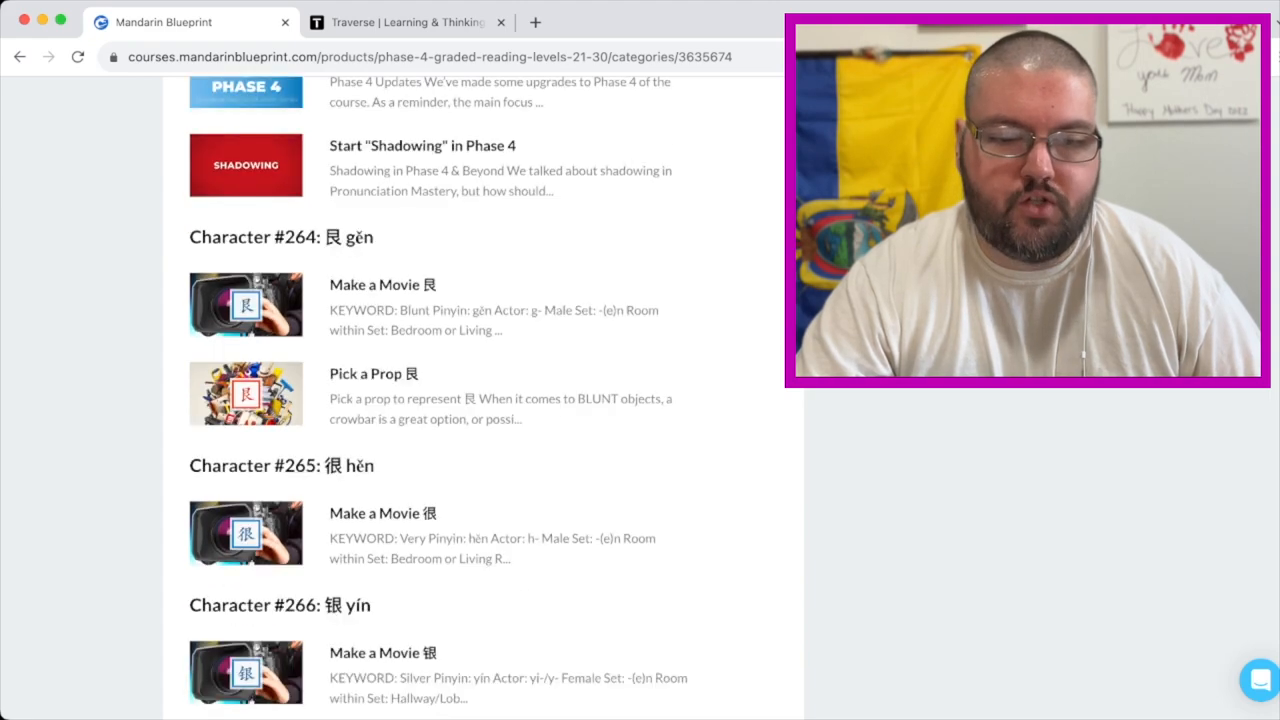
scroll(down, 3)
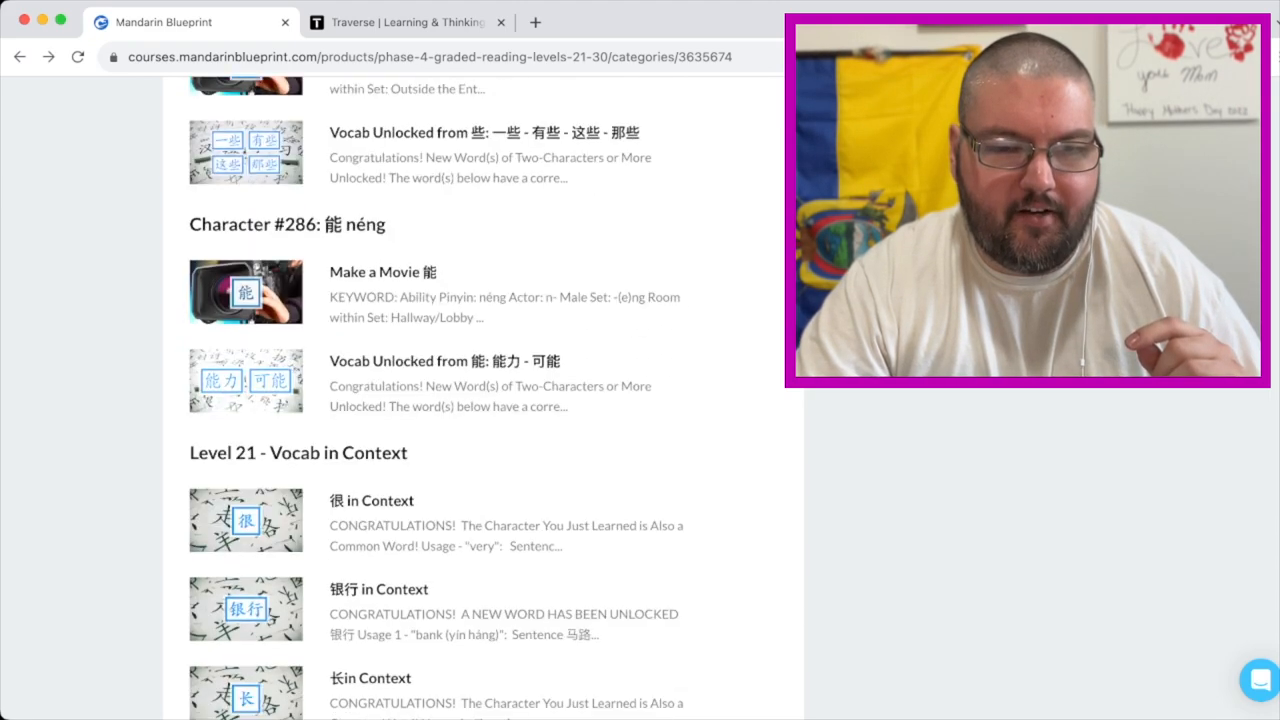
scroll(down, 3)
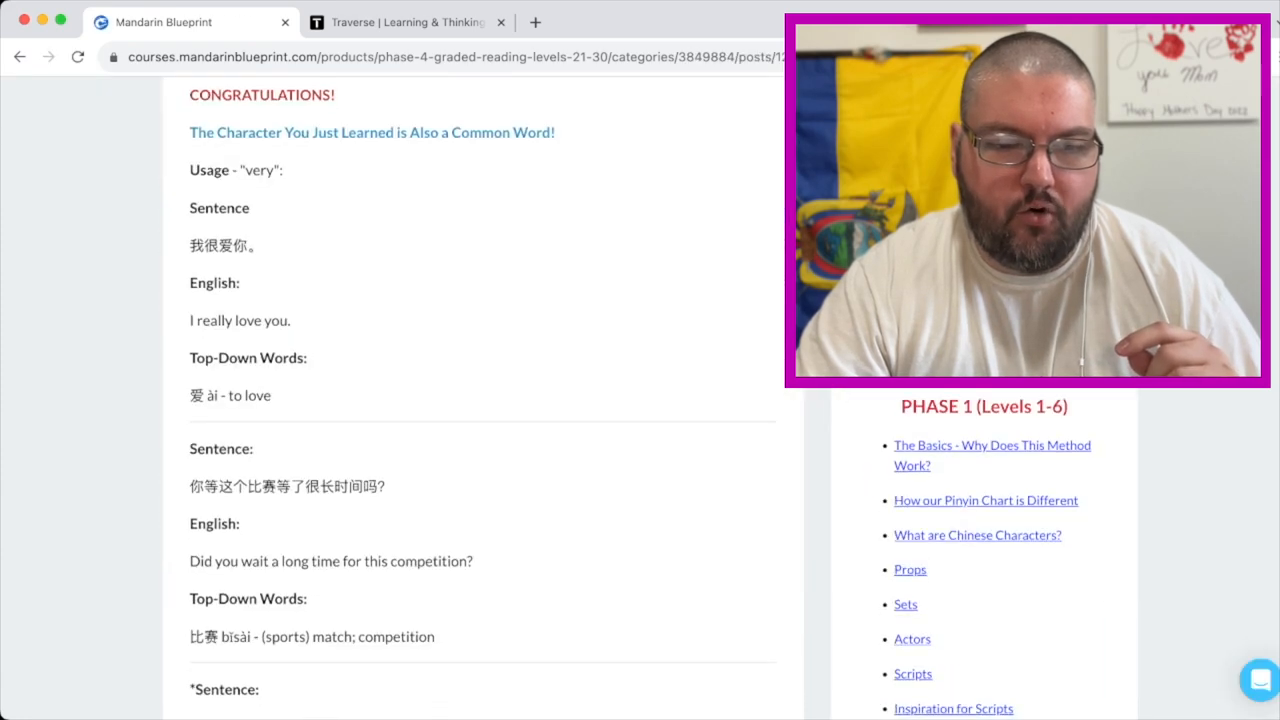
scroll(down, 3)
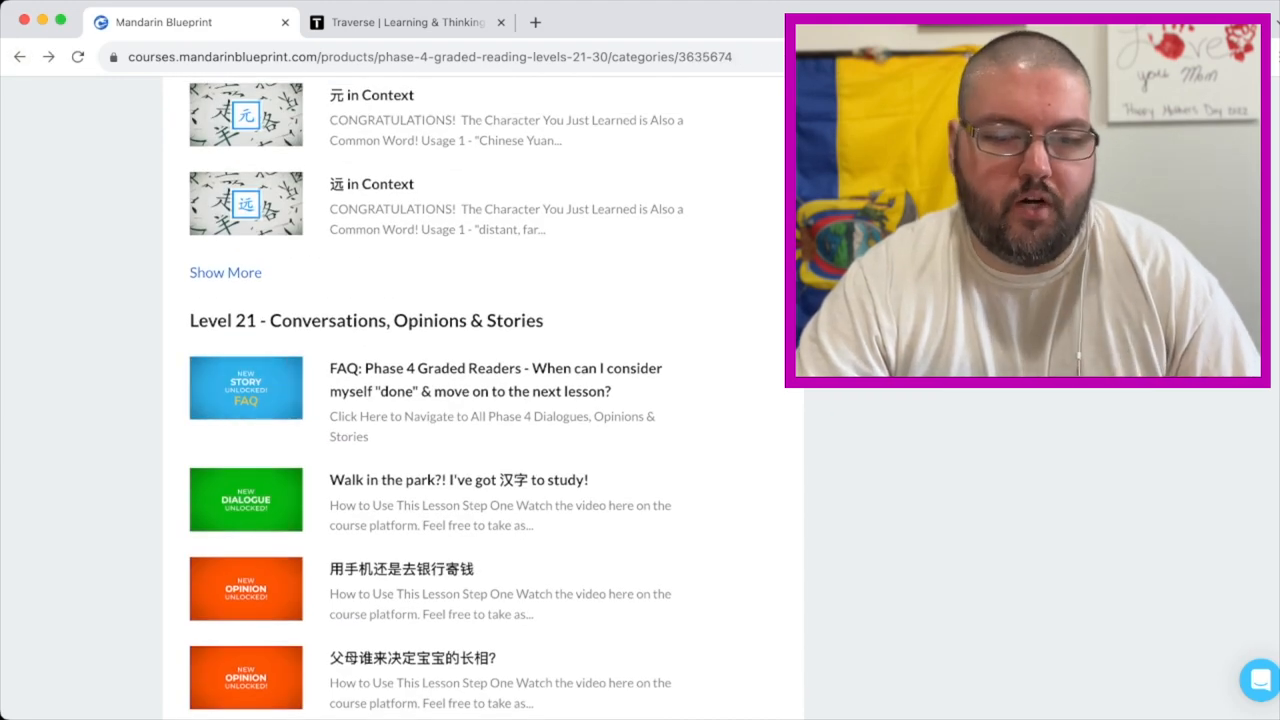
scroll(down, 3)
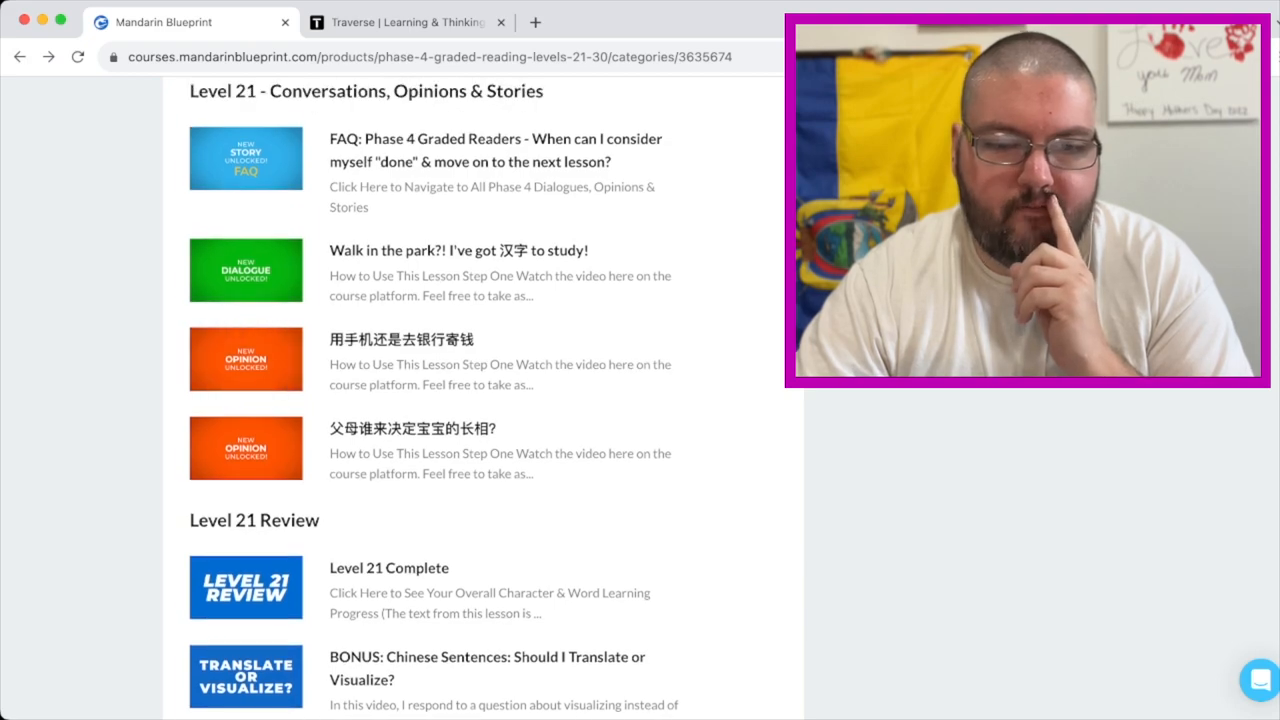
scroll(down, 3)
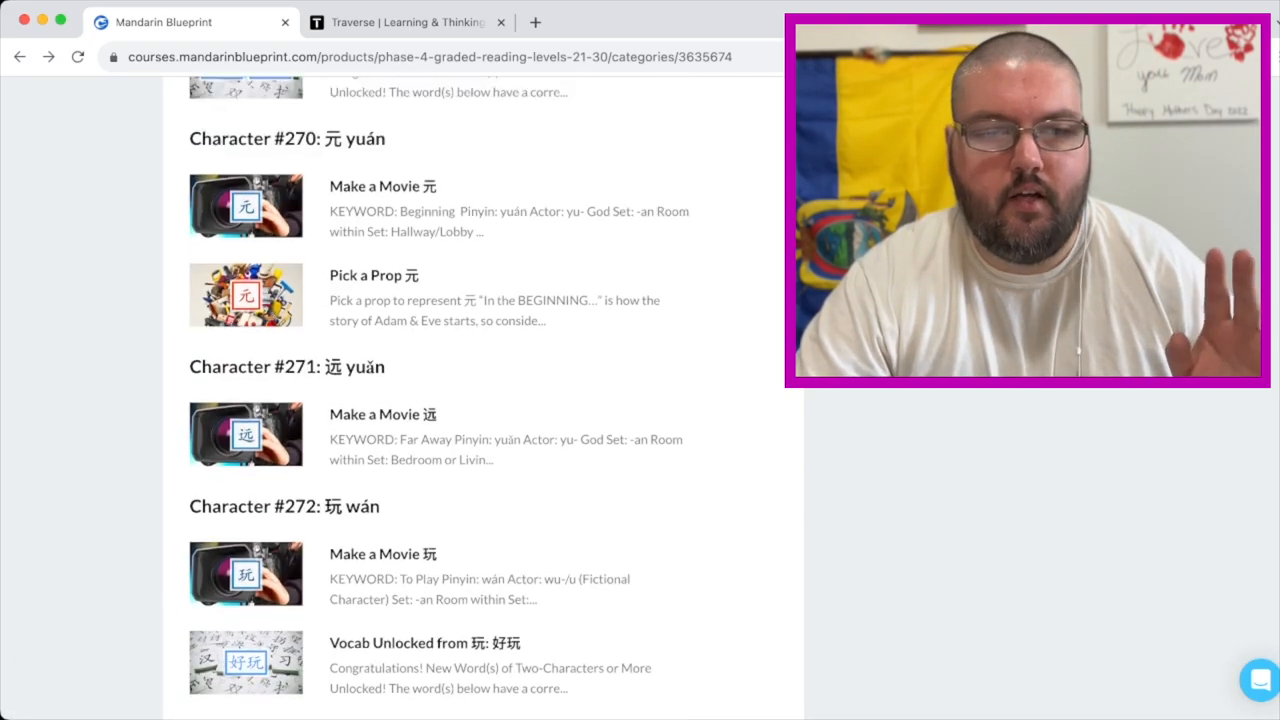
scroll(up, 3)
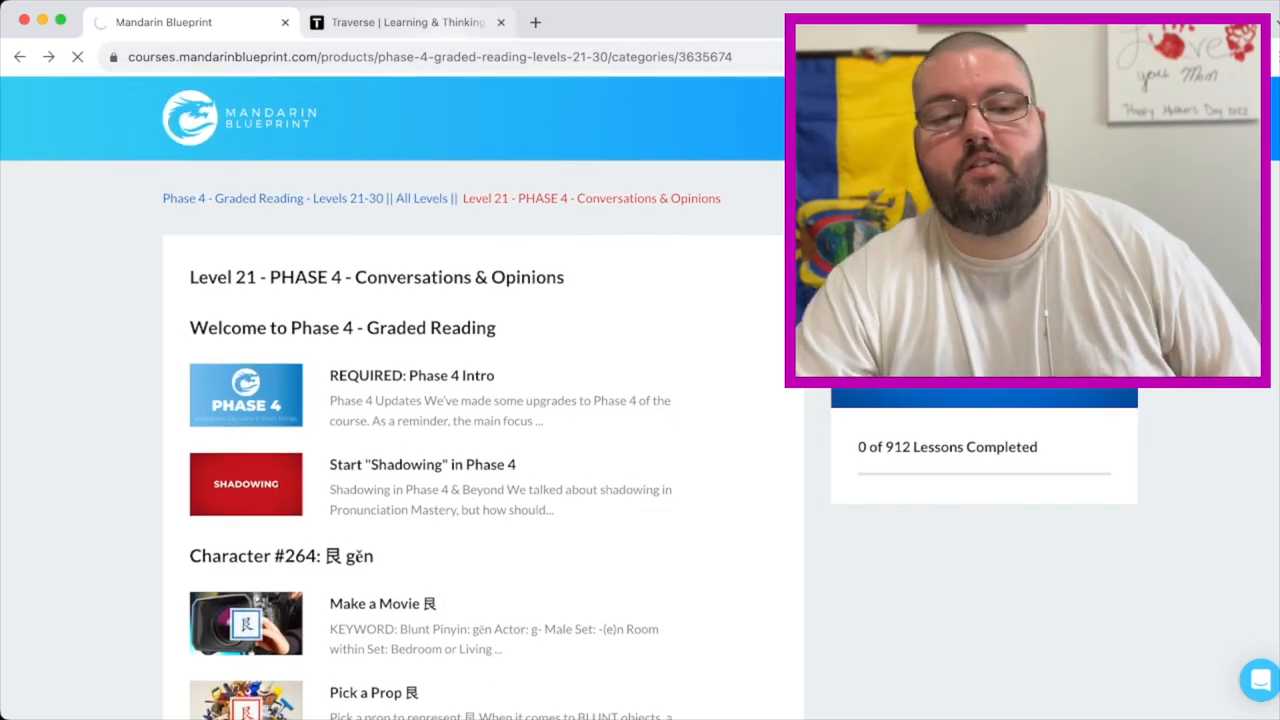
- Switch to the Traverse flashcard dashboard in the other browser tab
click(408, 22)
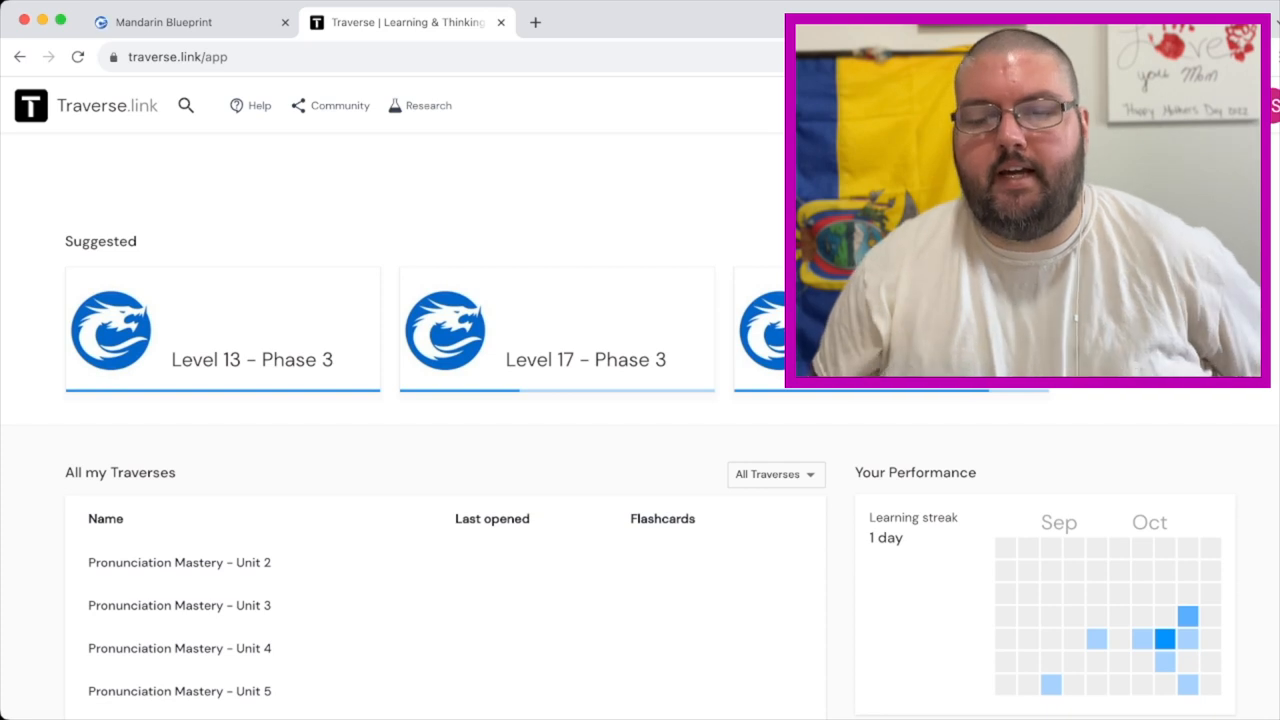
- Scroll the All my Traverses list and open the Level 05 - Phase 1 traverse
scroll(down, 3)
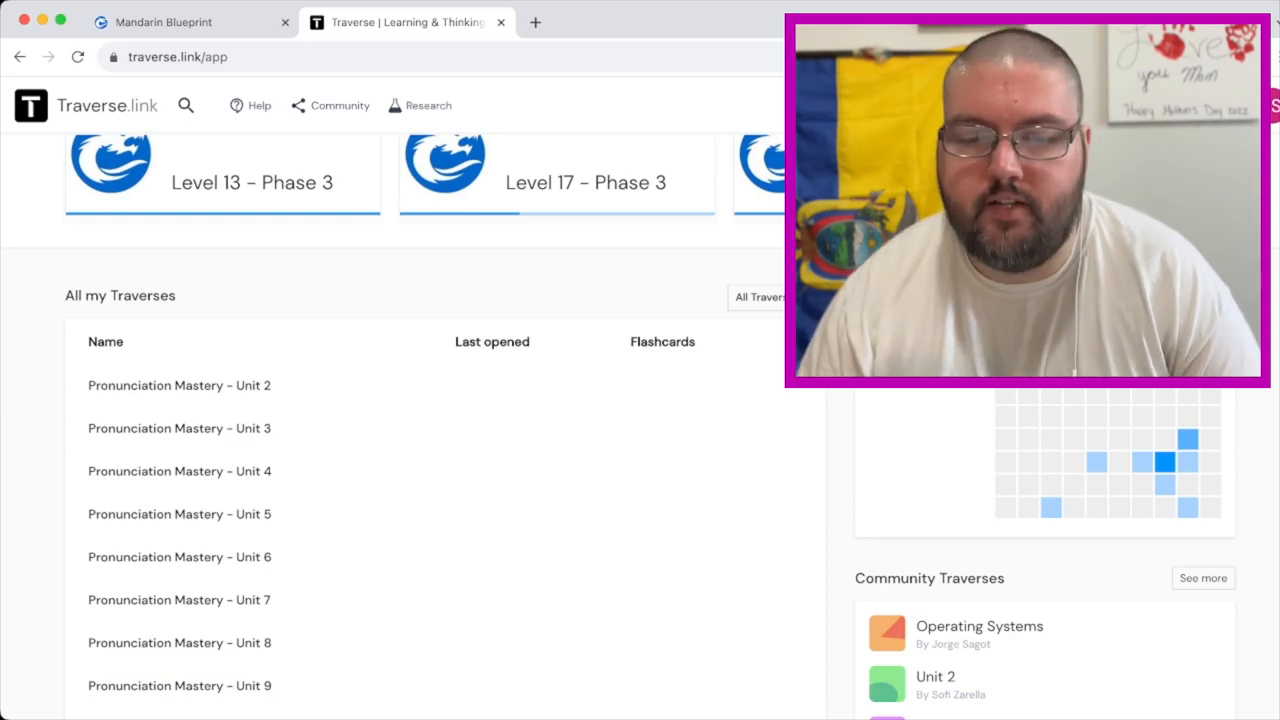
scroll(down, 3)
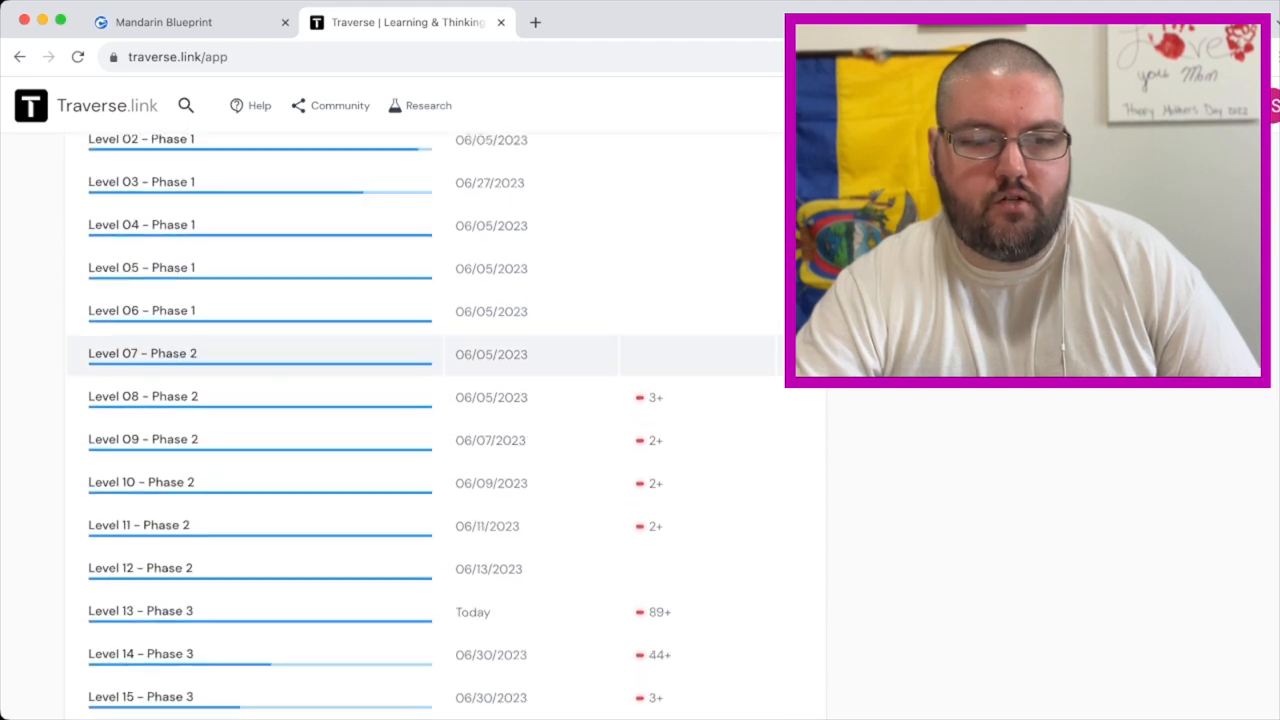
click(140, 268)
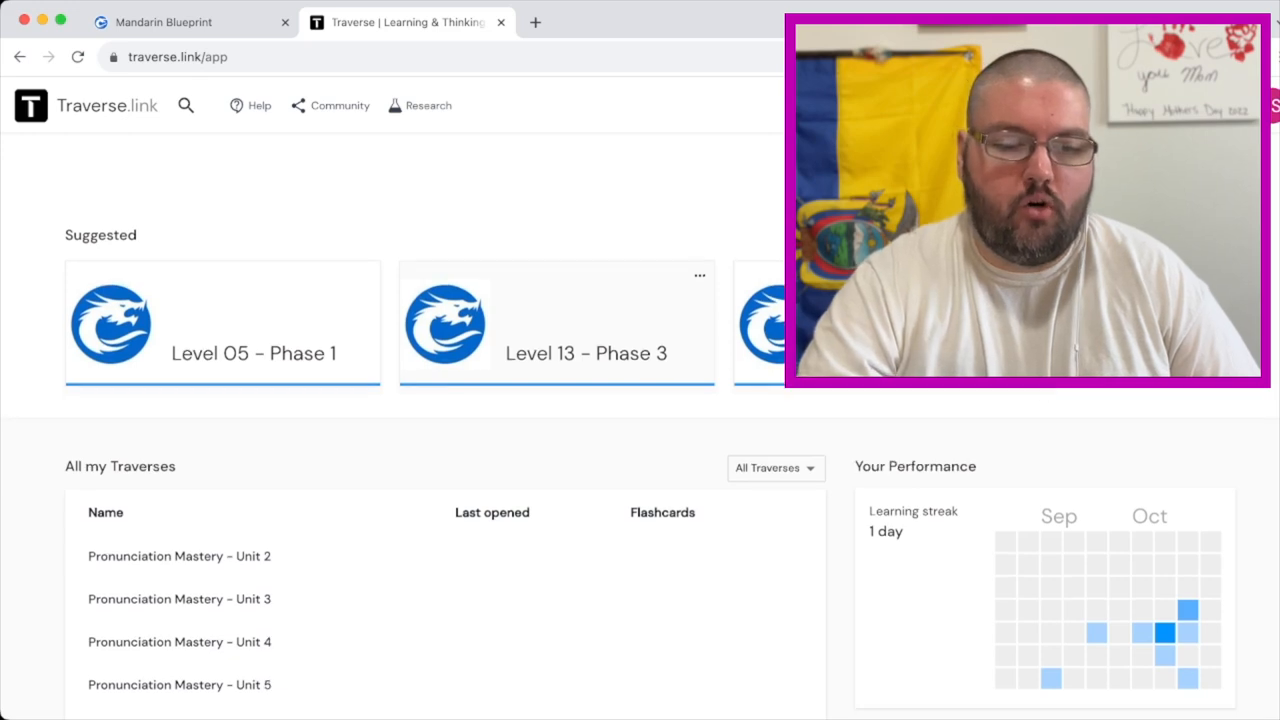
- Open the Level 14 - Phase 3 traverse, then return to the Mandarin Blueprint Phase 3 lessons
scroll(down, 3)
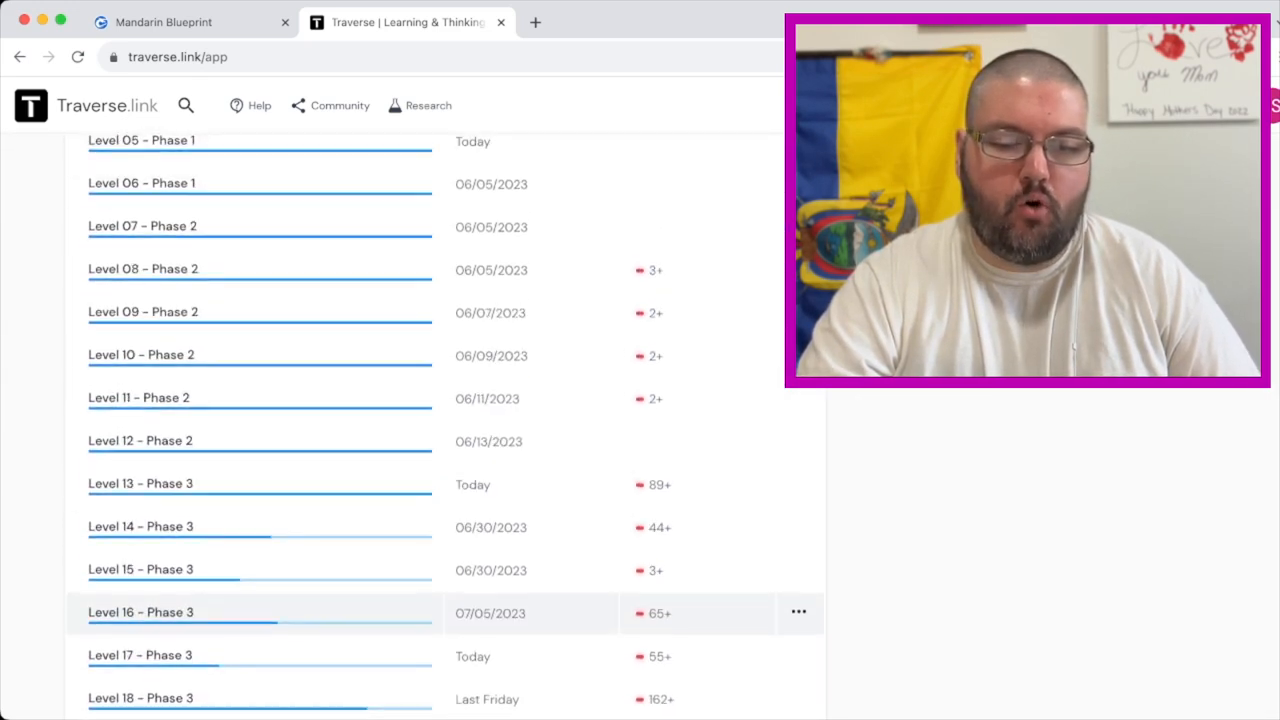
click(140, 526)
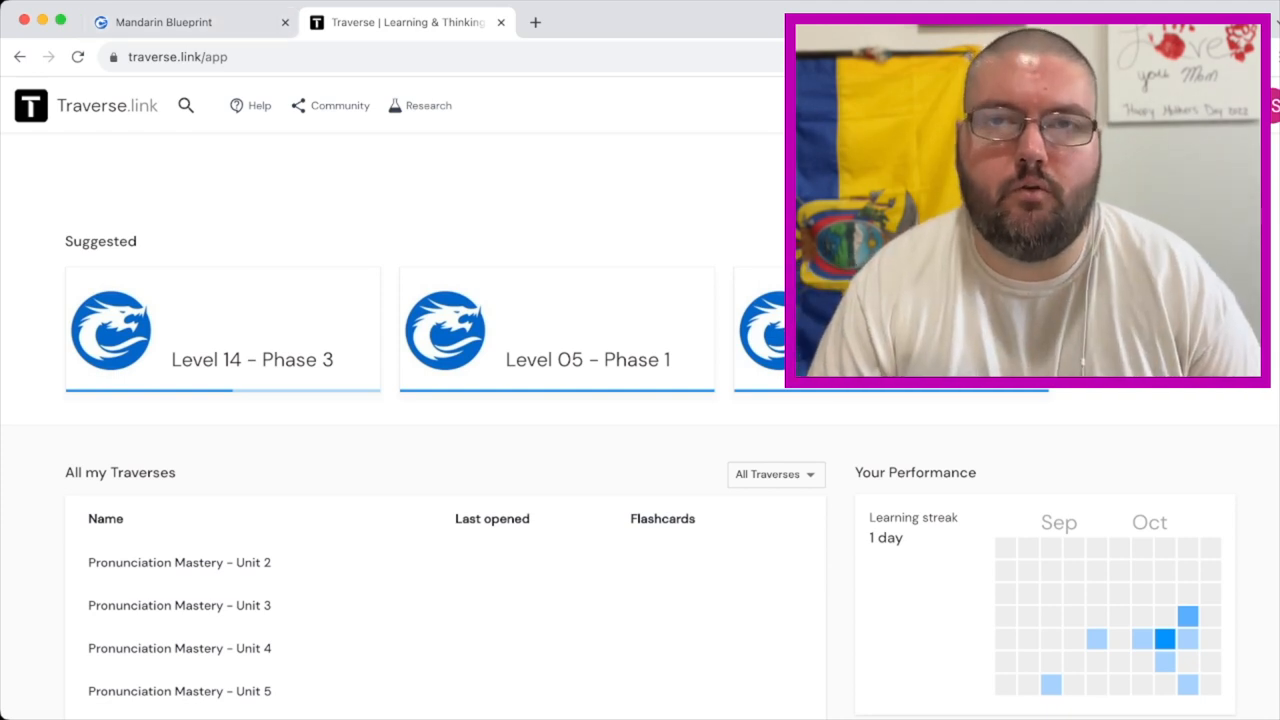
click(164, 22)
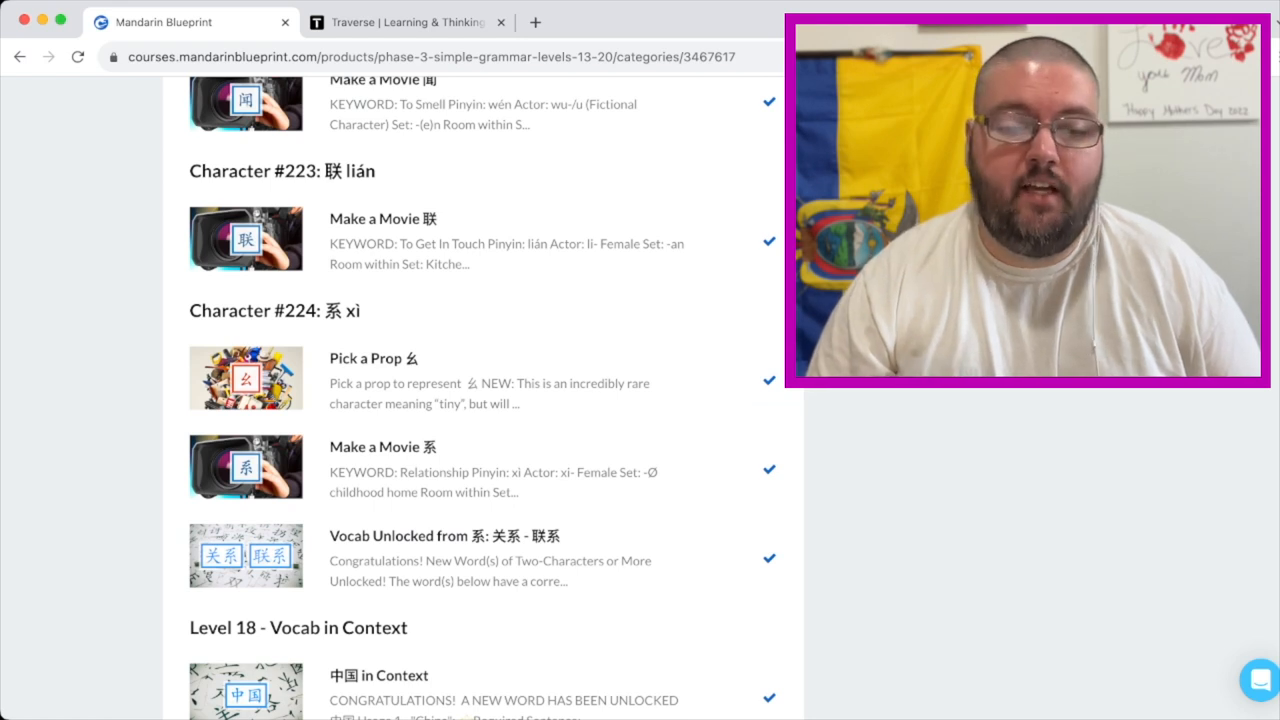